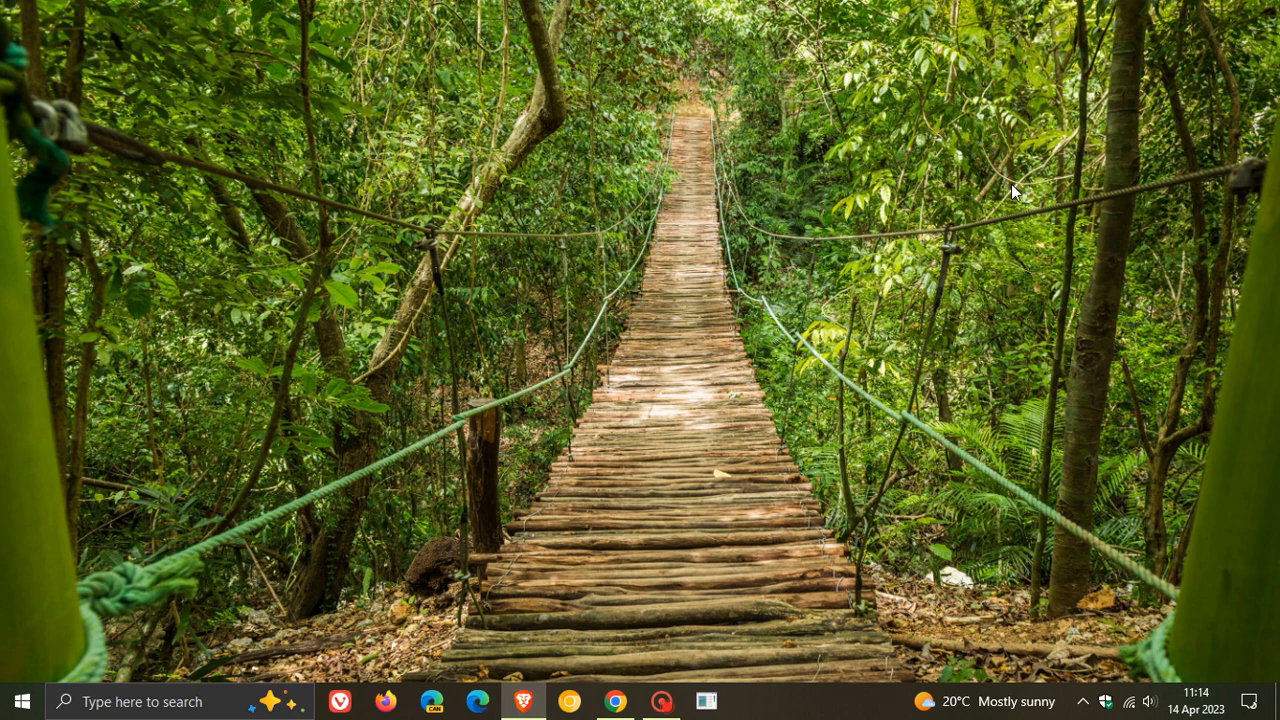
mouse_move(926, 370)
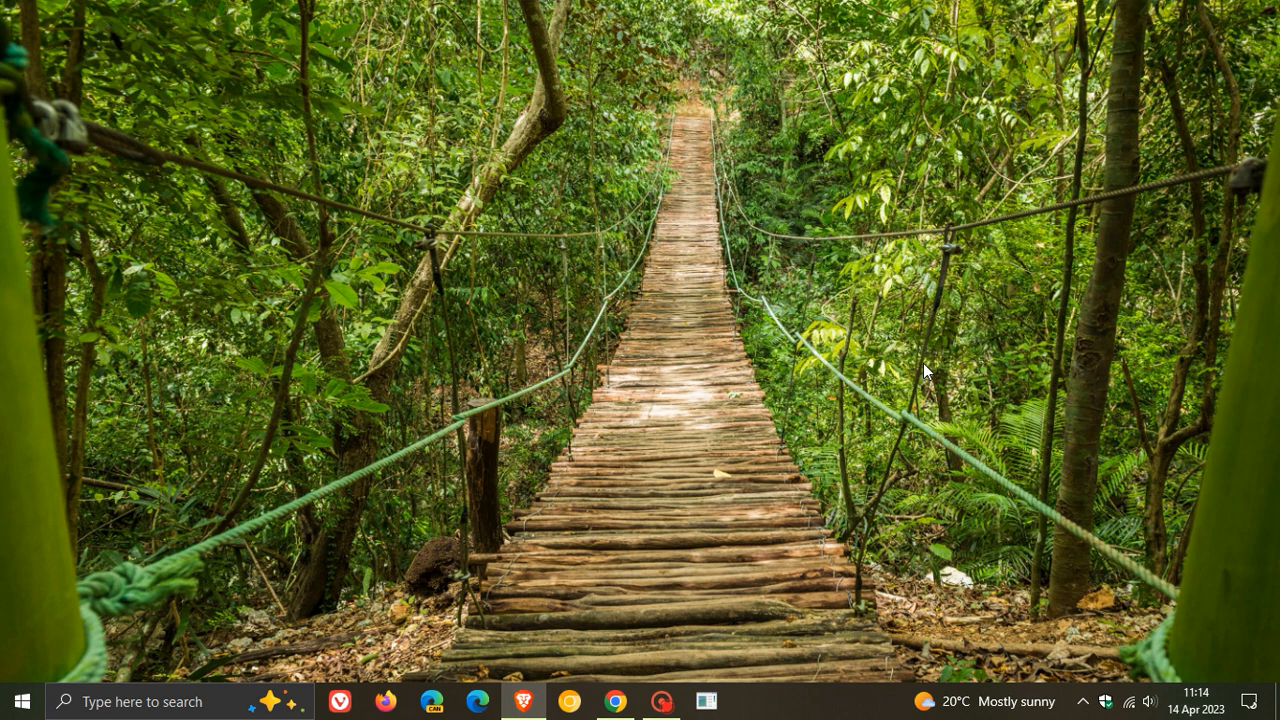
mouse_move(876, 322)
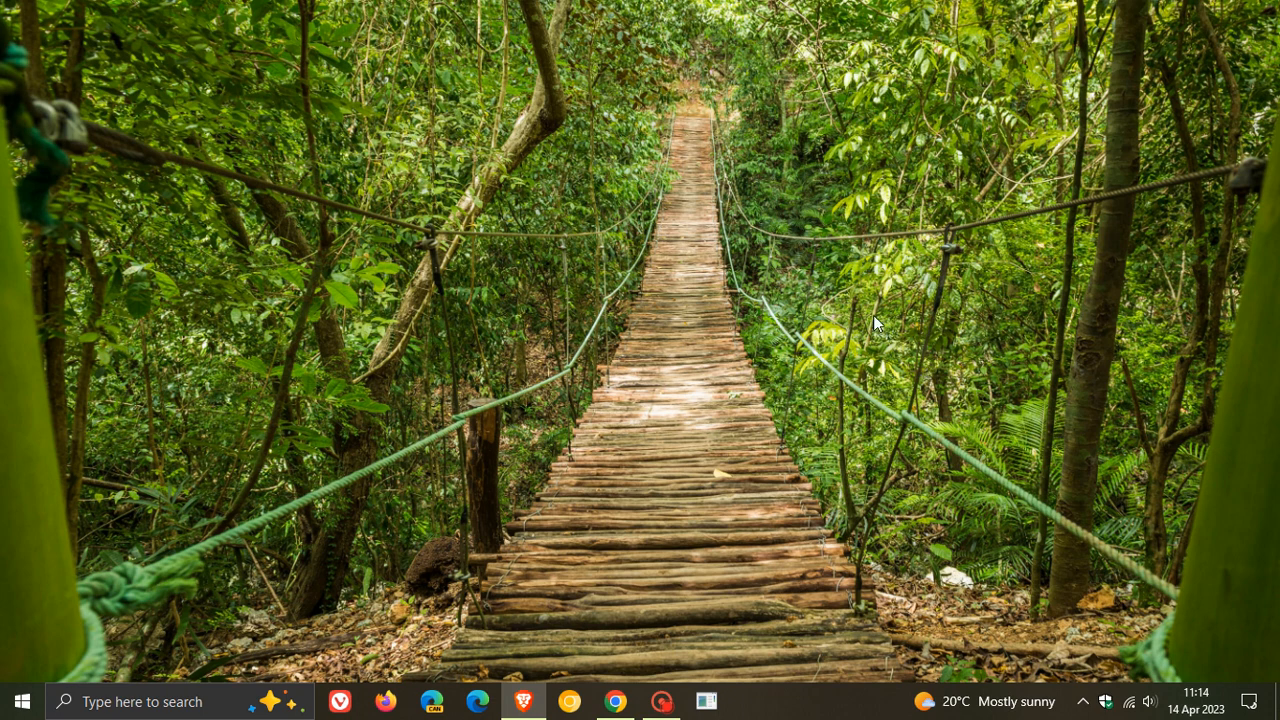
mouse_move(1048, 468)
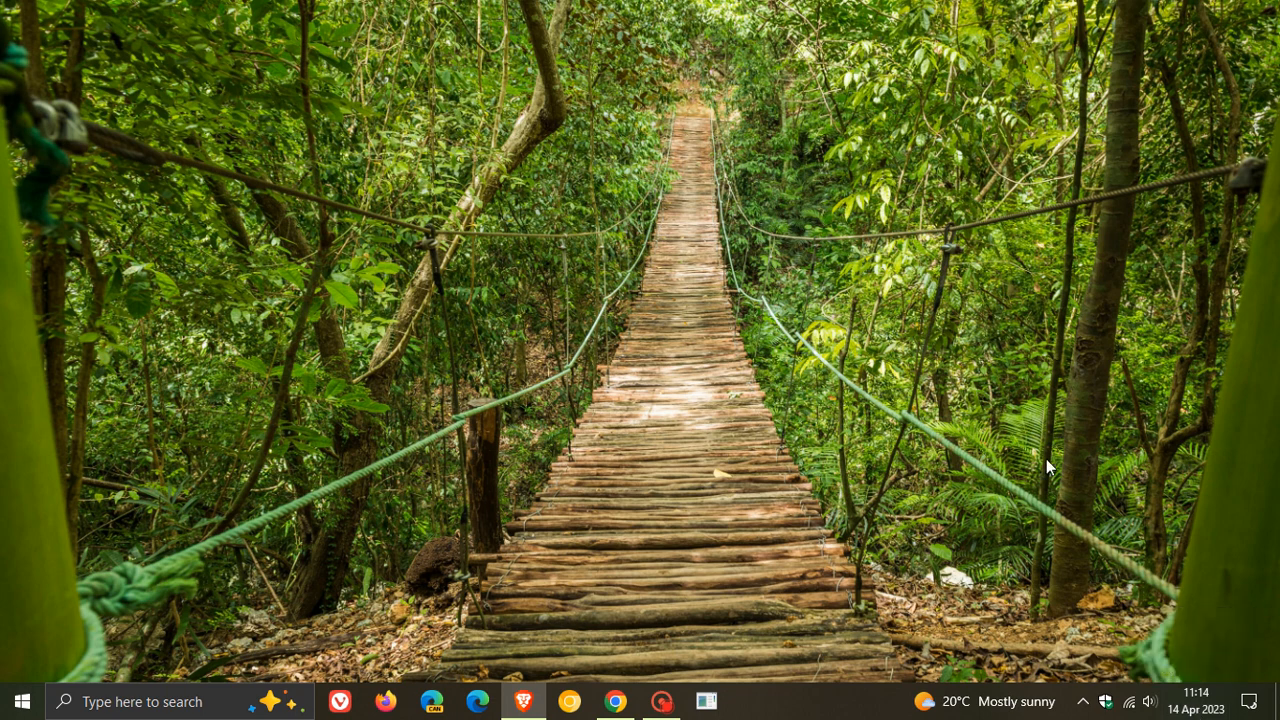
mouse_move(908, 304)
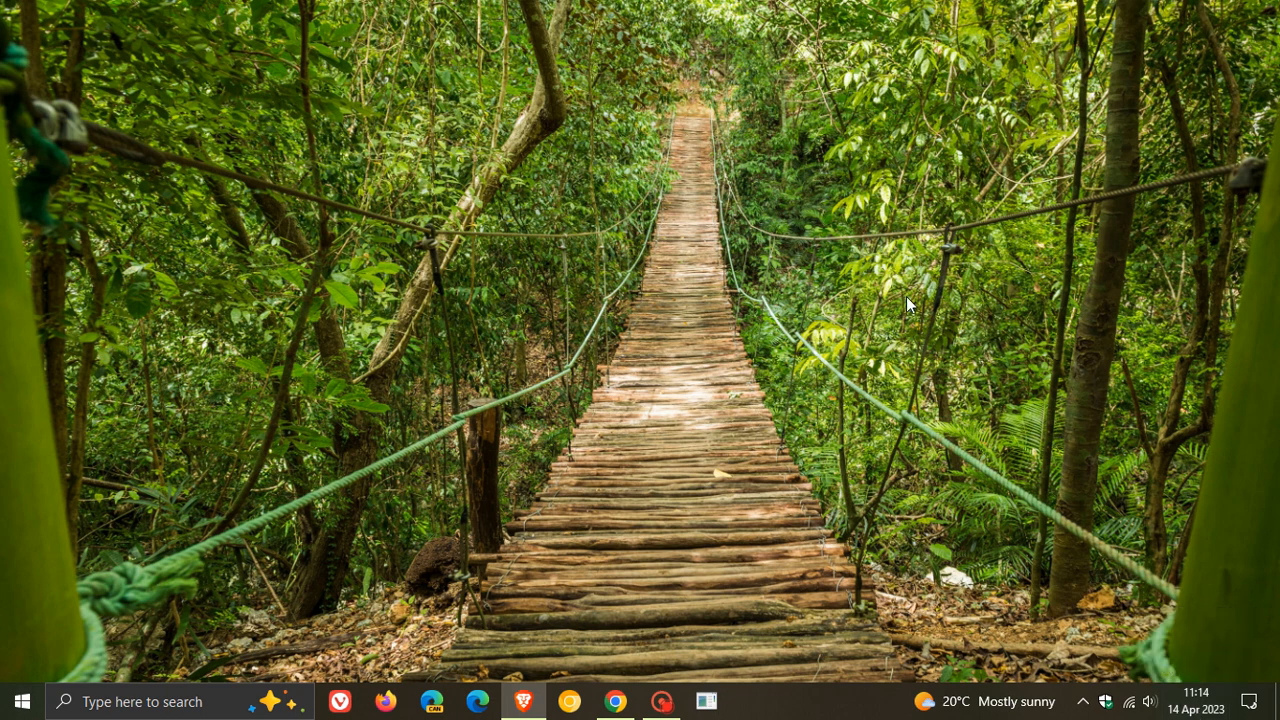
mouse_move(1160, 528)
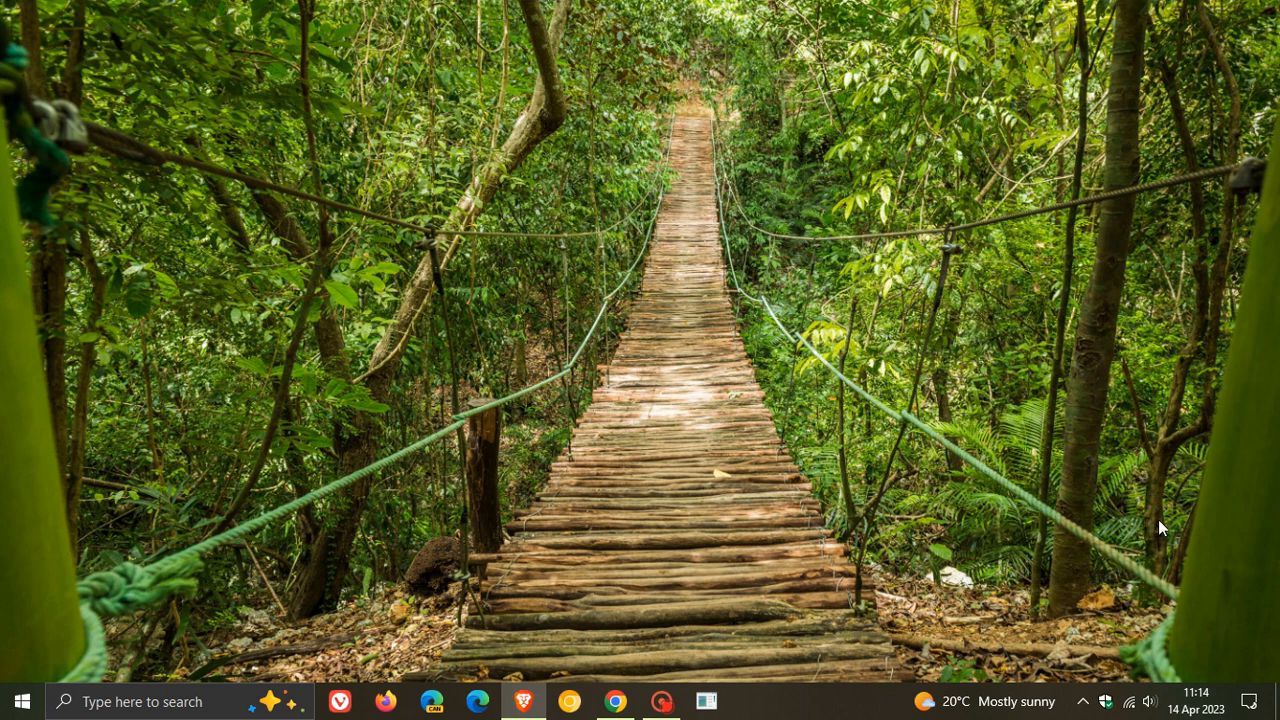
- Show the Region page with South Africa and English (South Africa) format
click(1196, 700)
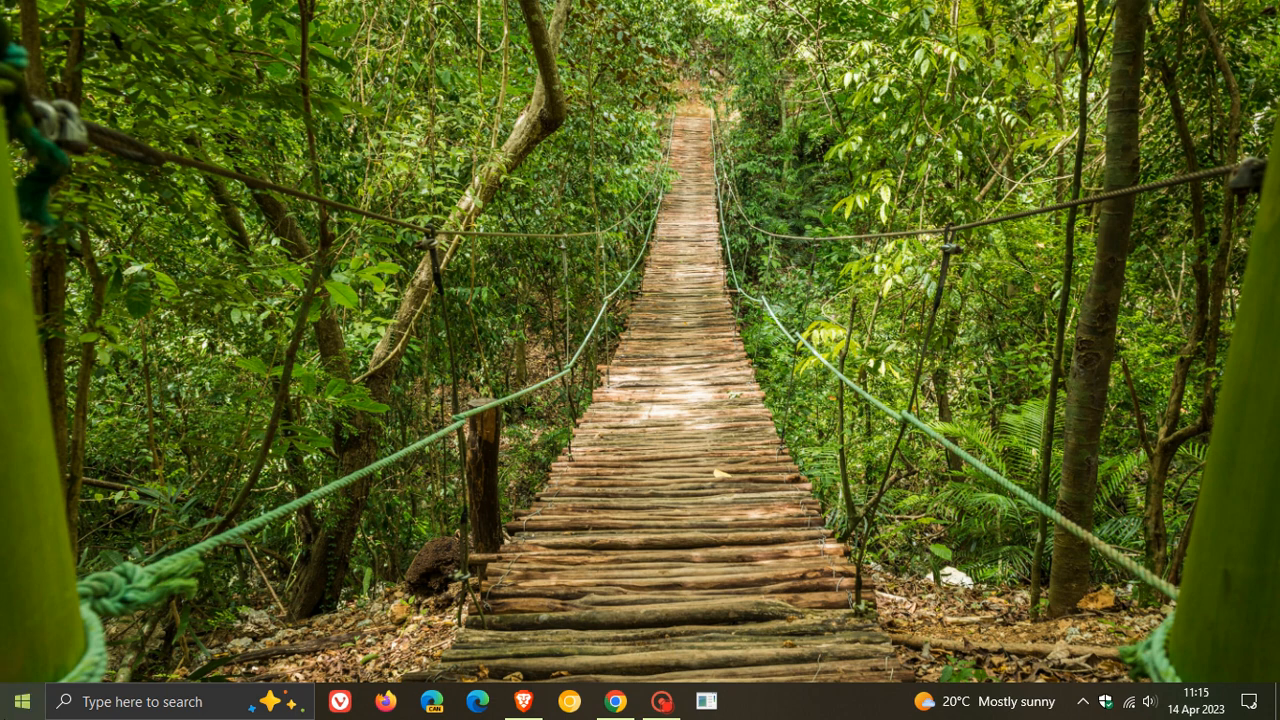
click(752, 700)
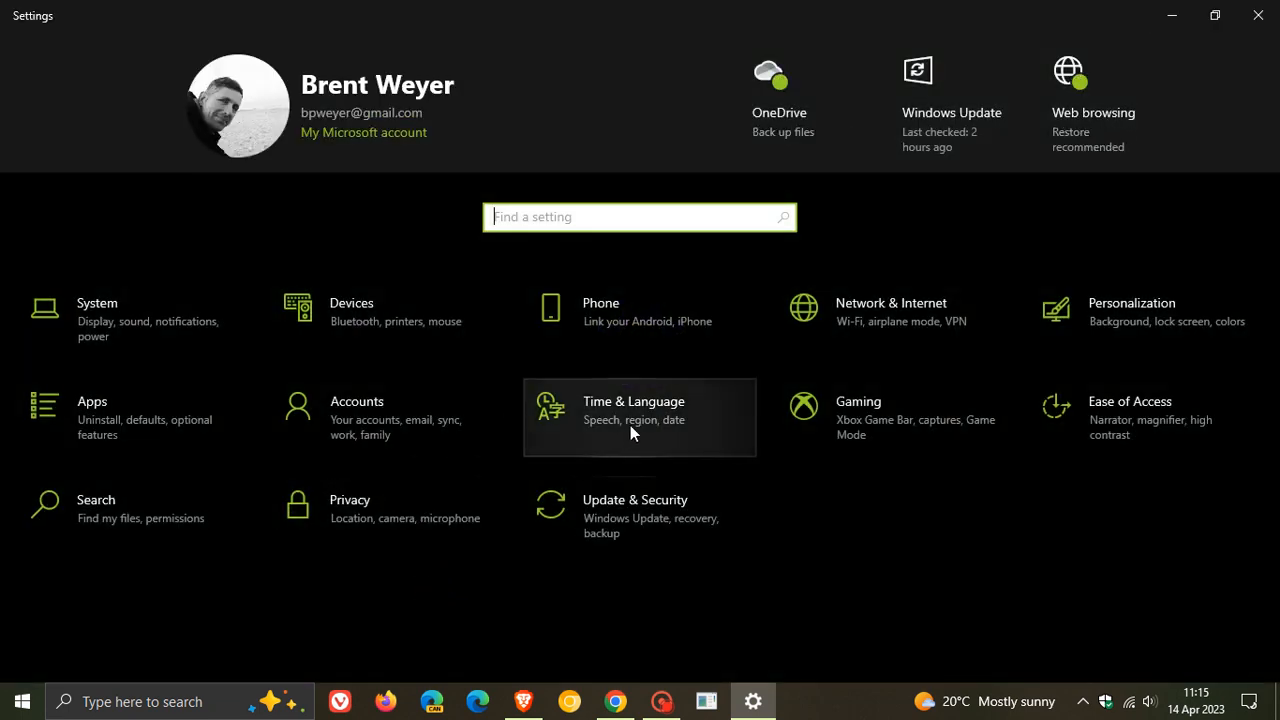
click(632, 410)
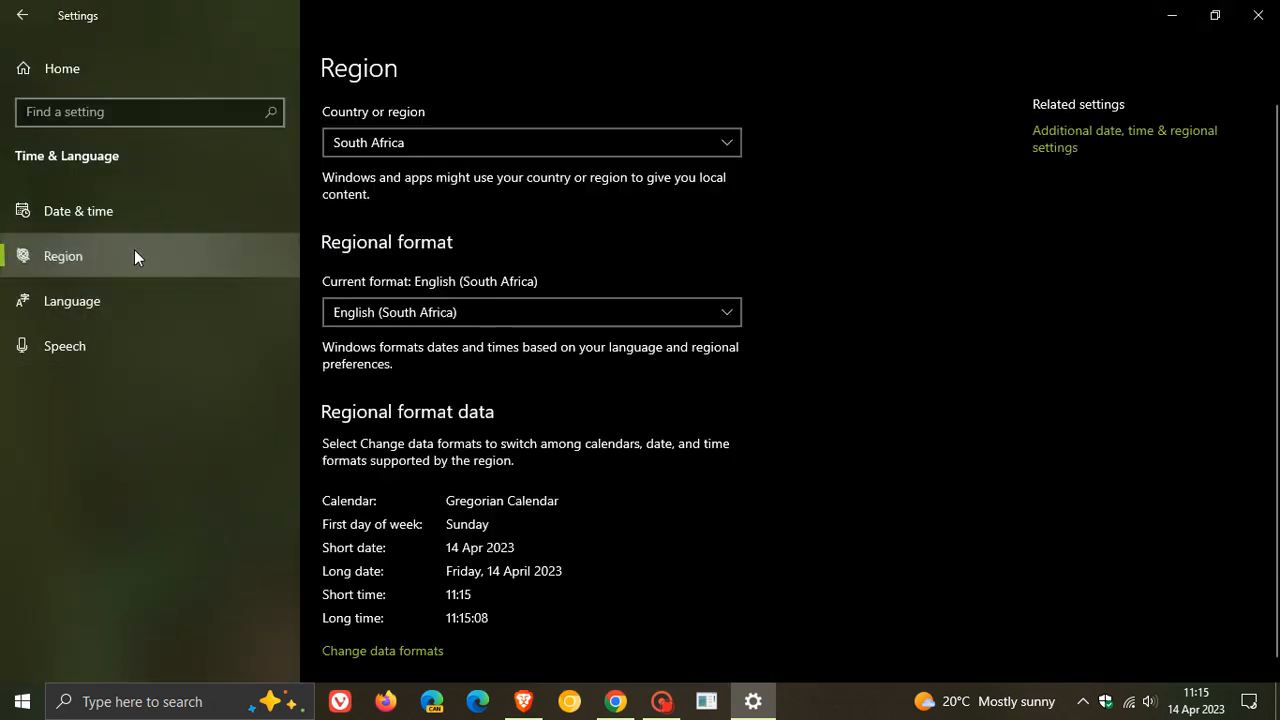
mouse_move(144, 268)
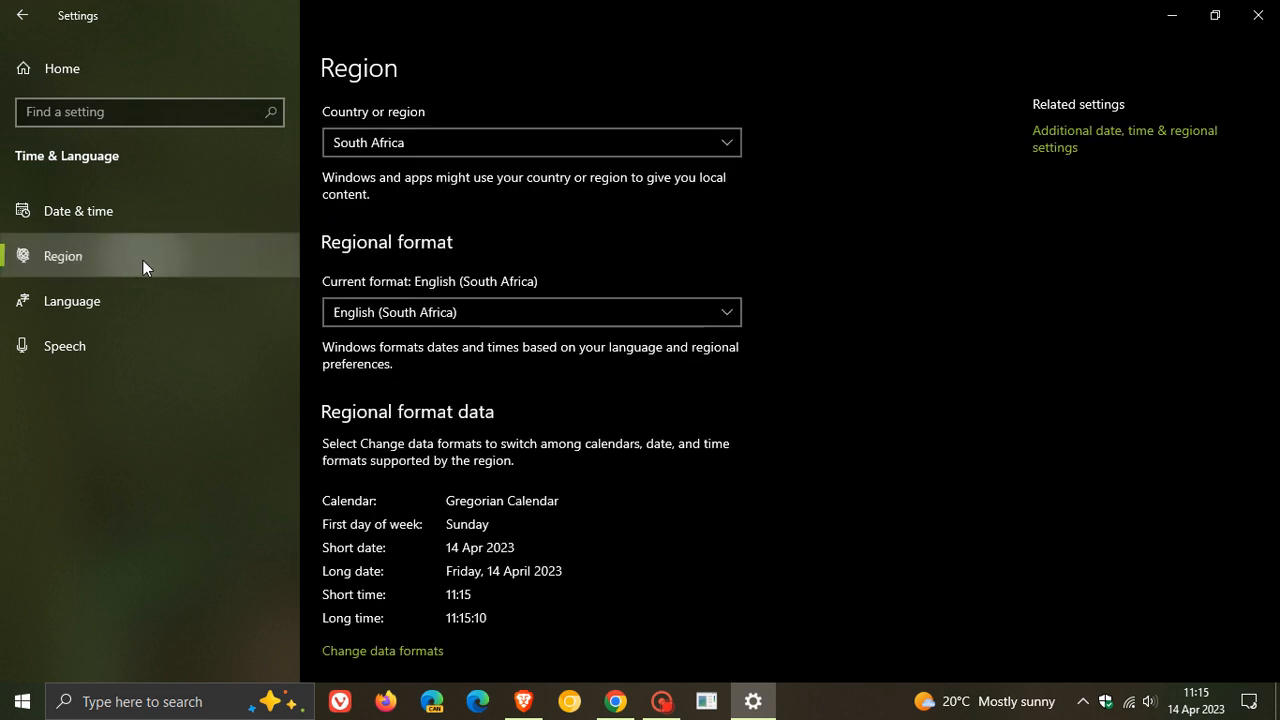
mouse_move(966, 458)
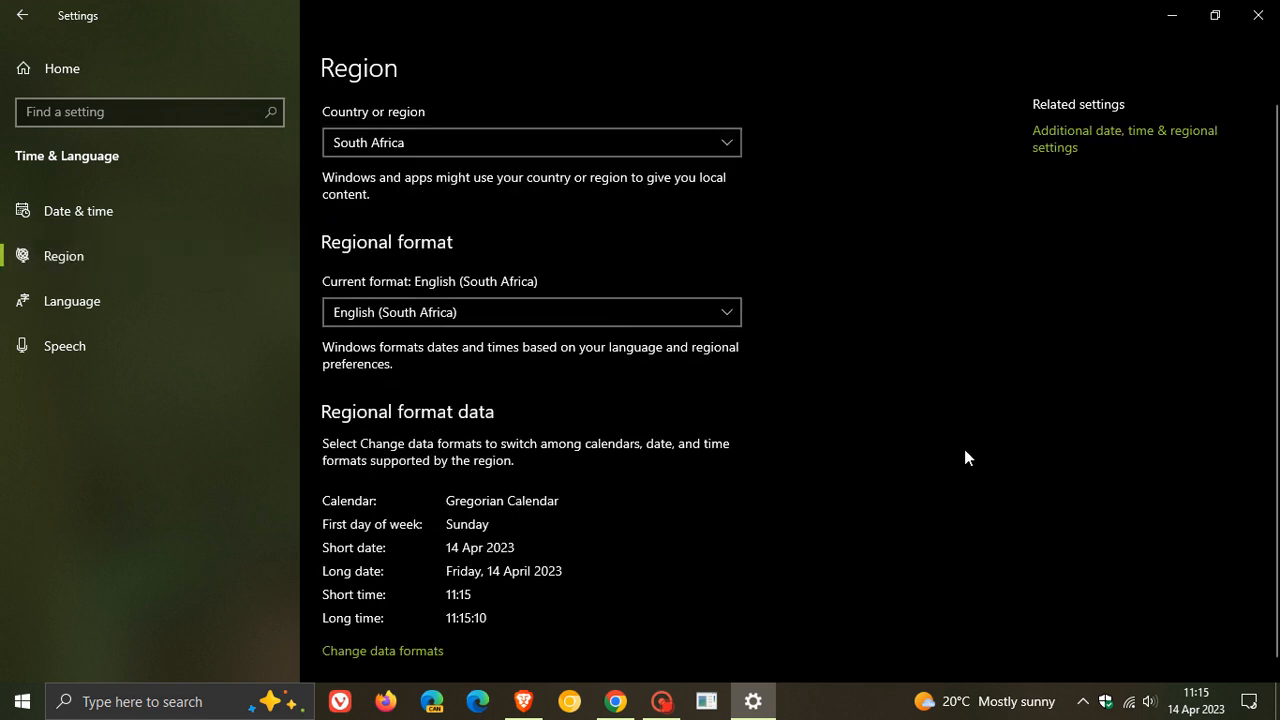
mouse_move(880, 404)
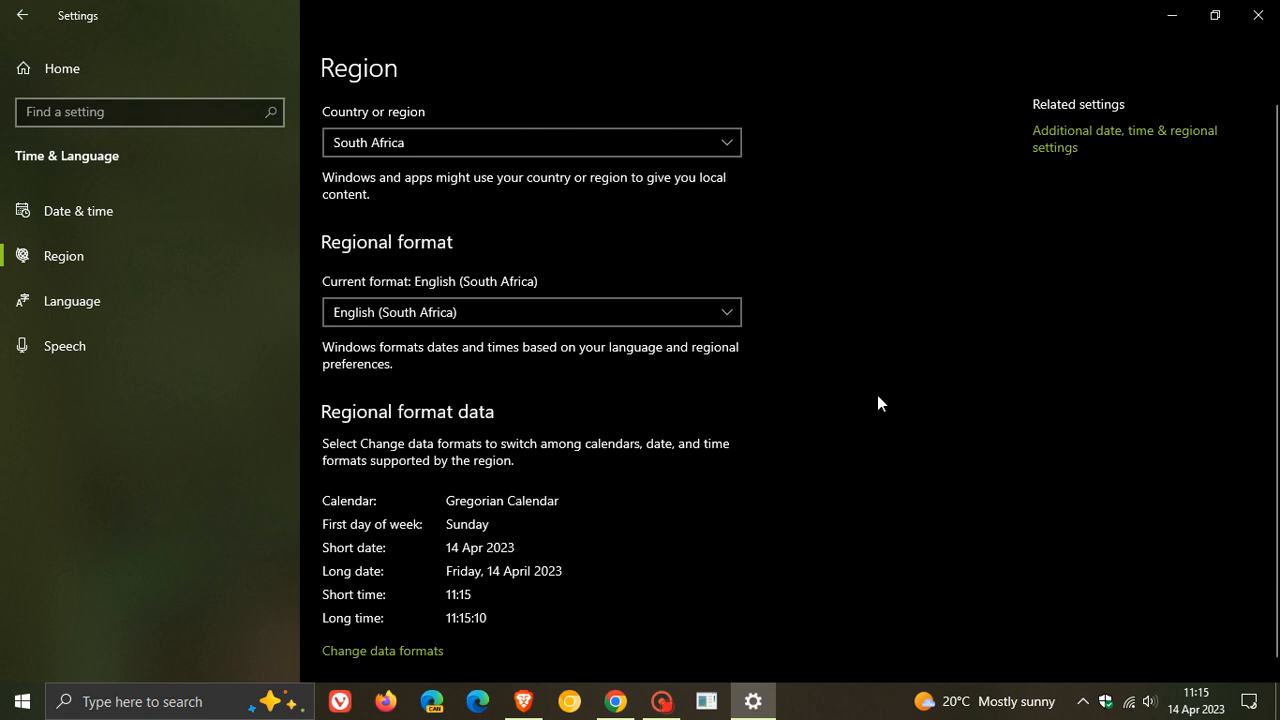
mouse_move(910, 370)
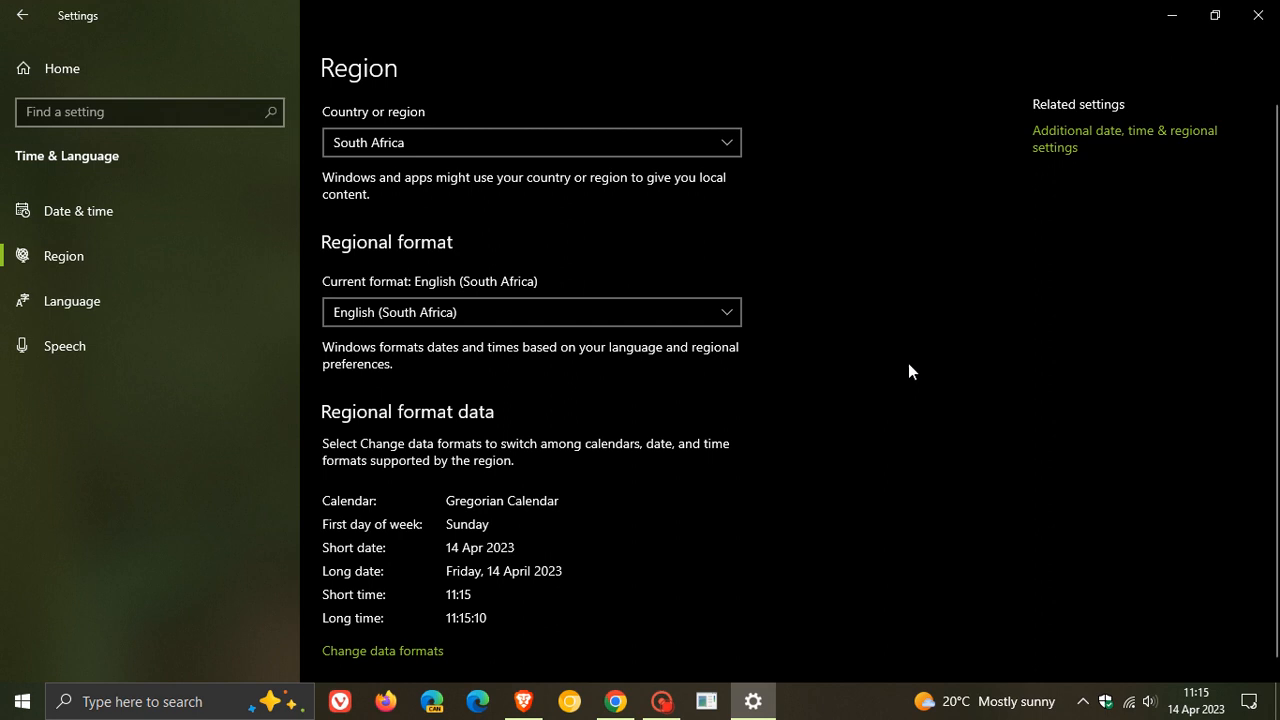
- Show the Accounts Sync your settings page with sync turned off
click(24, 14)
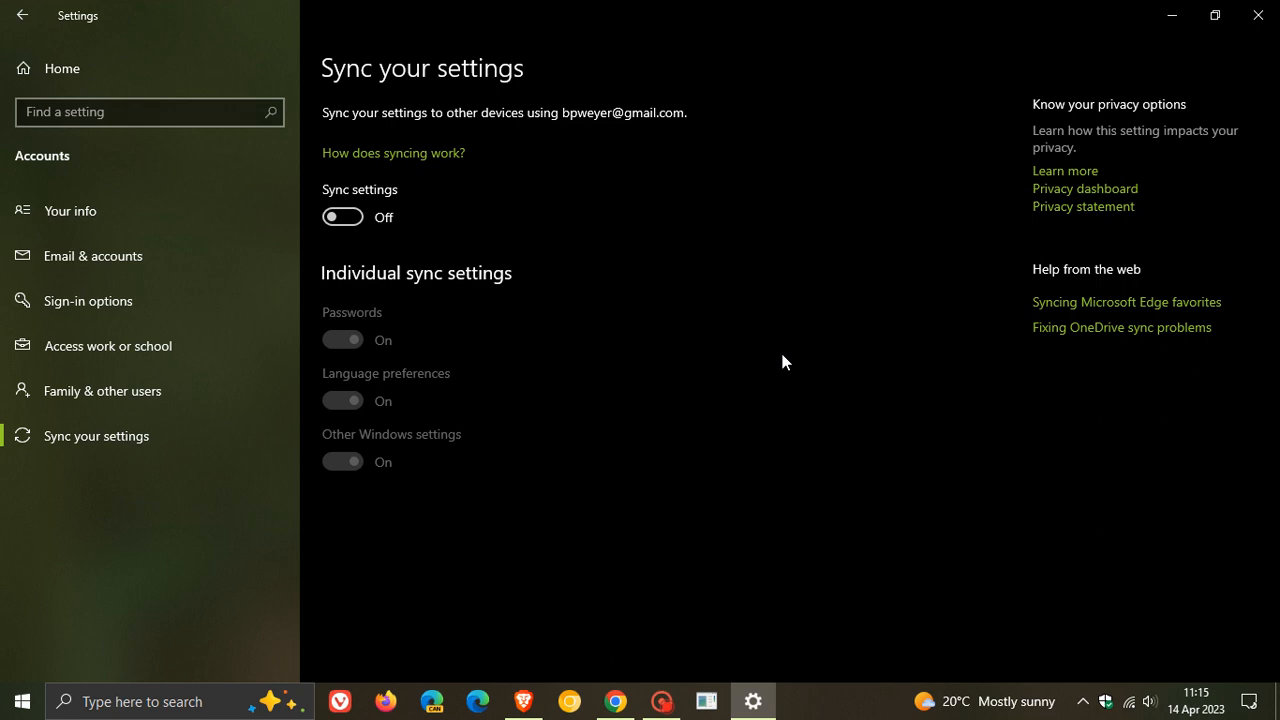
mouse_move(736, 370)
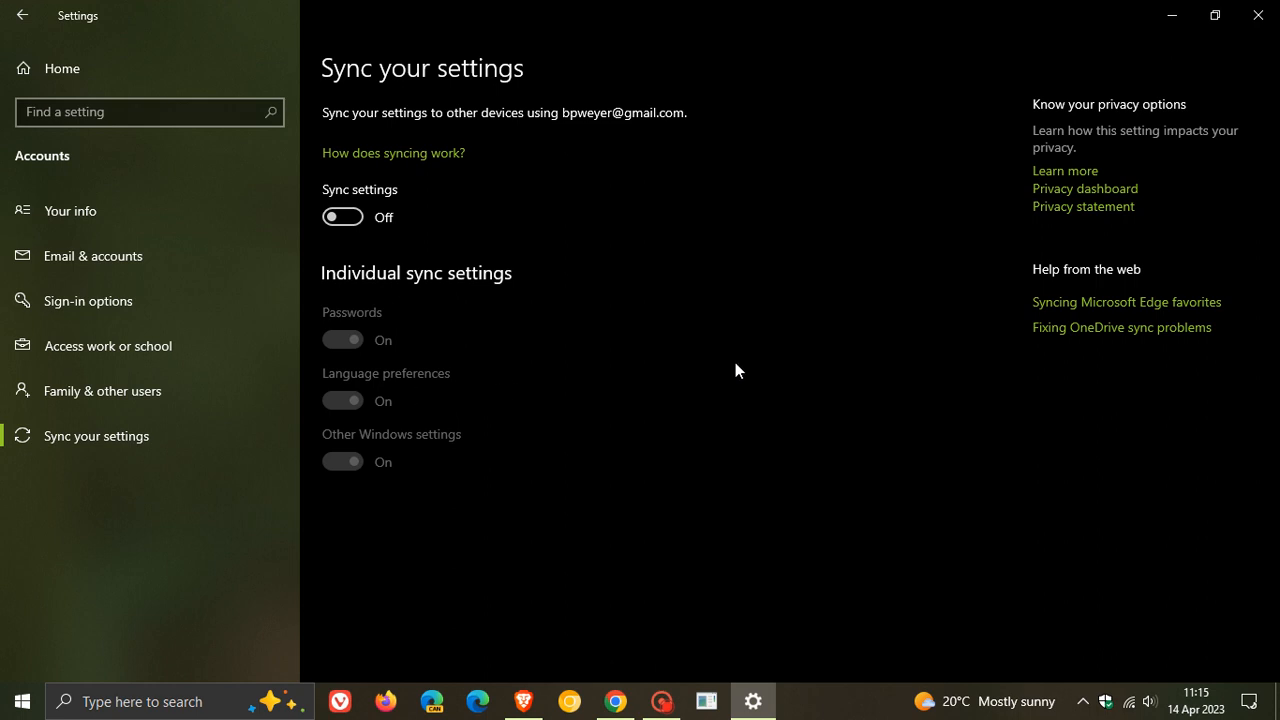
mouse_move(400, 168)
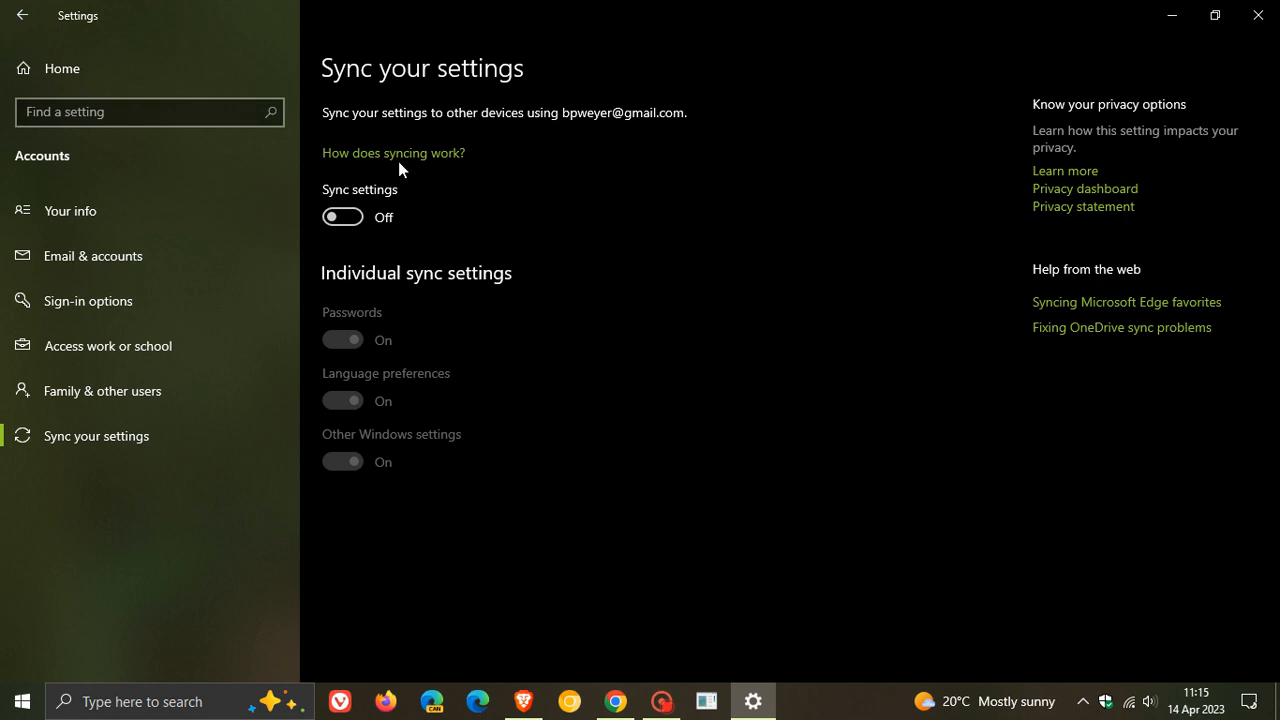
mouse_move(756, 264)
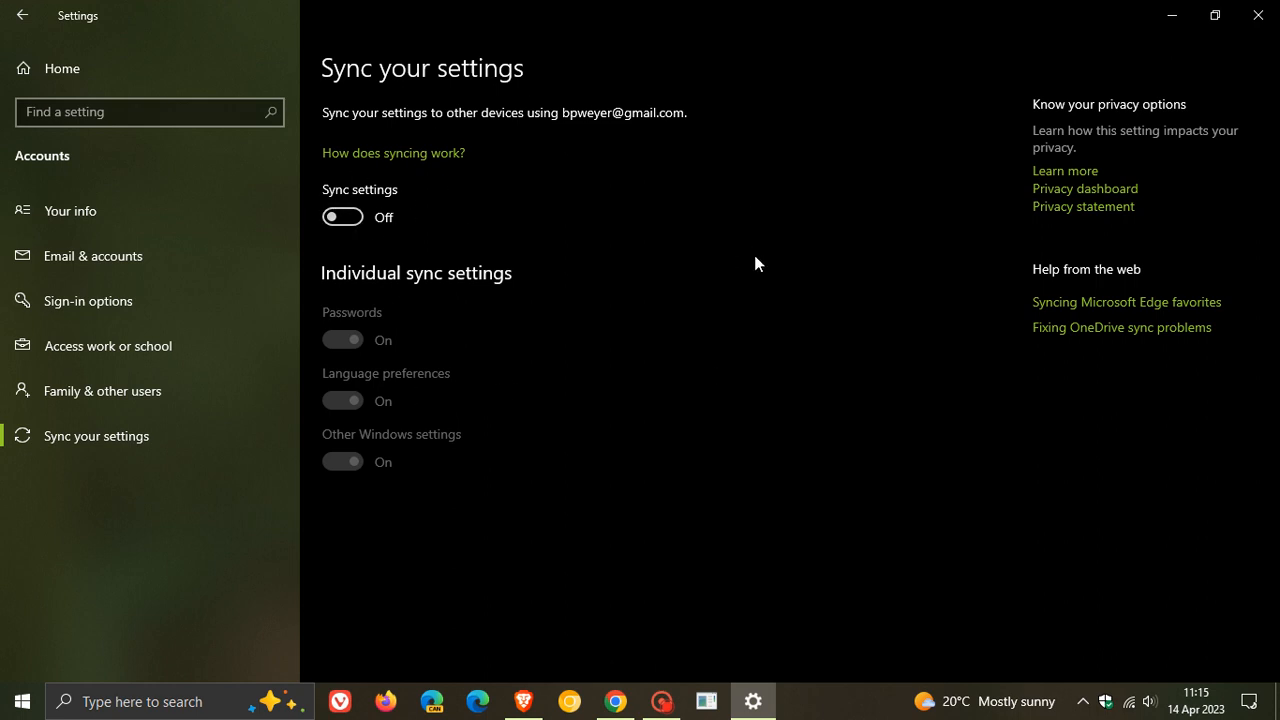
mouse_move(752, 264)
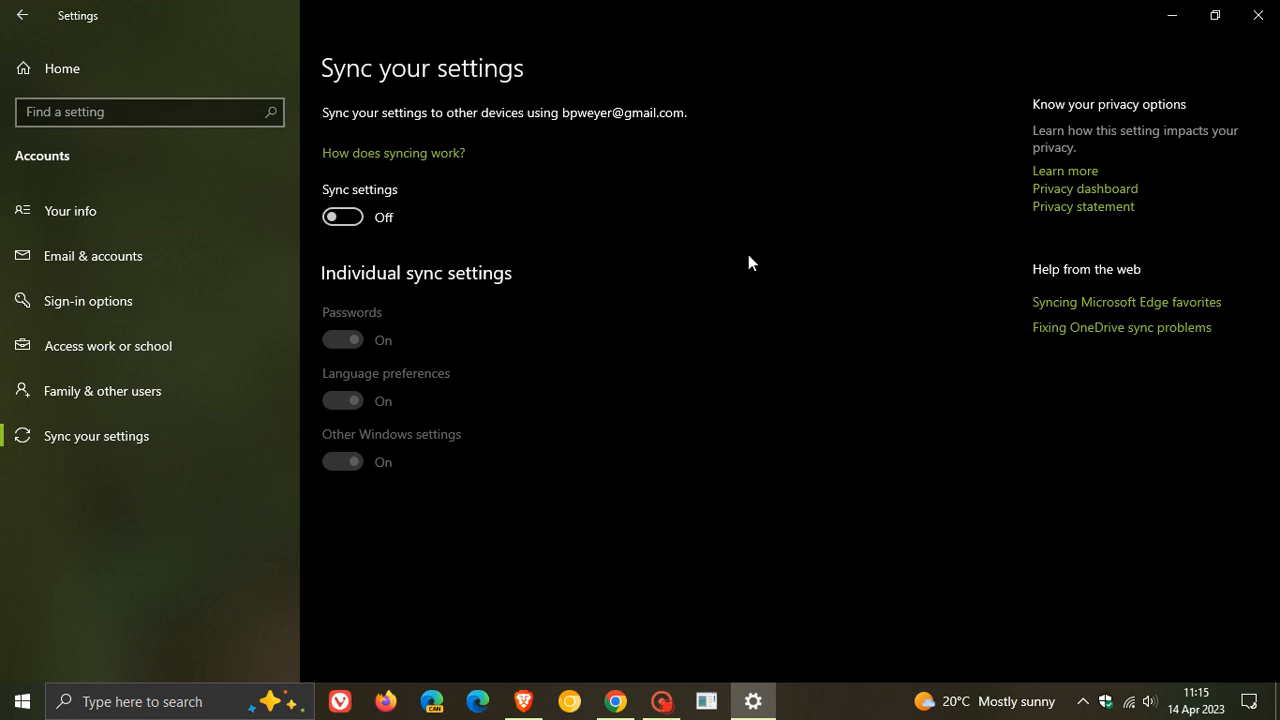
- Close Settings, returning to the forest bridge desktop wallpaper
click(1256, 16)
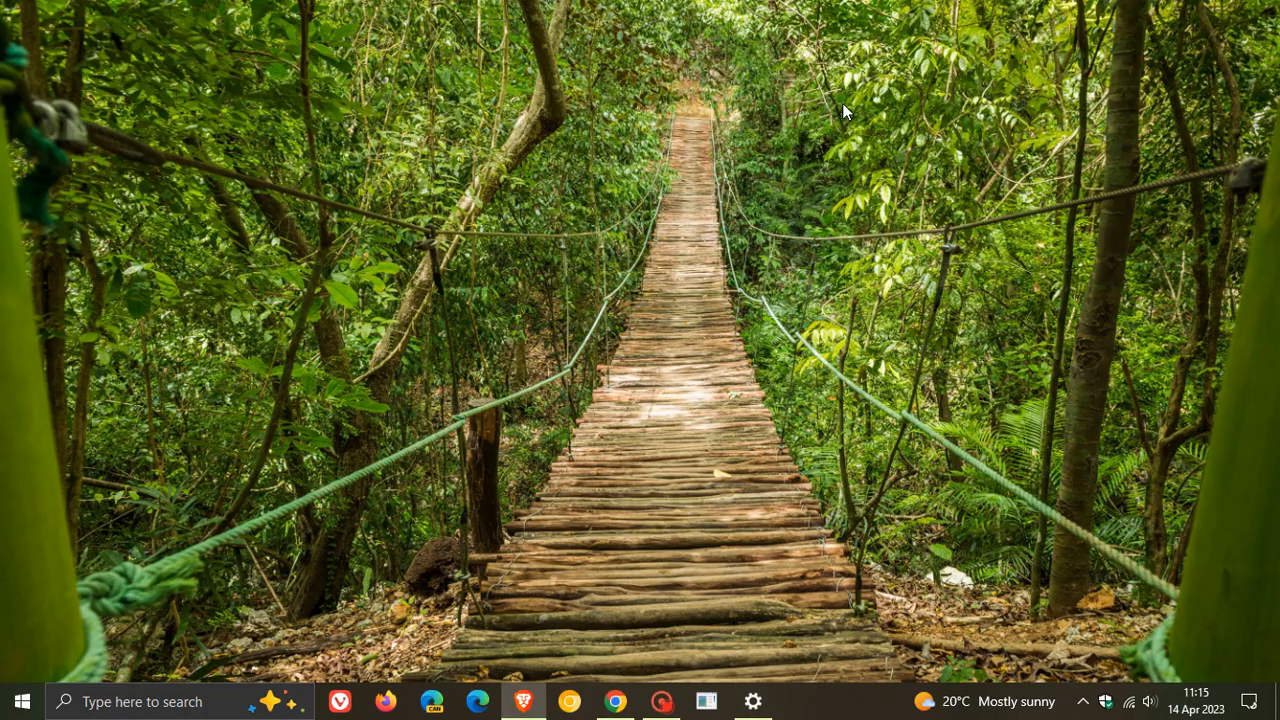
mouse_move(780, 348)
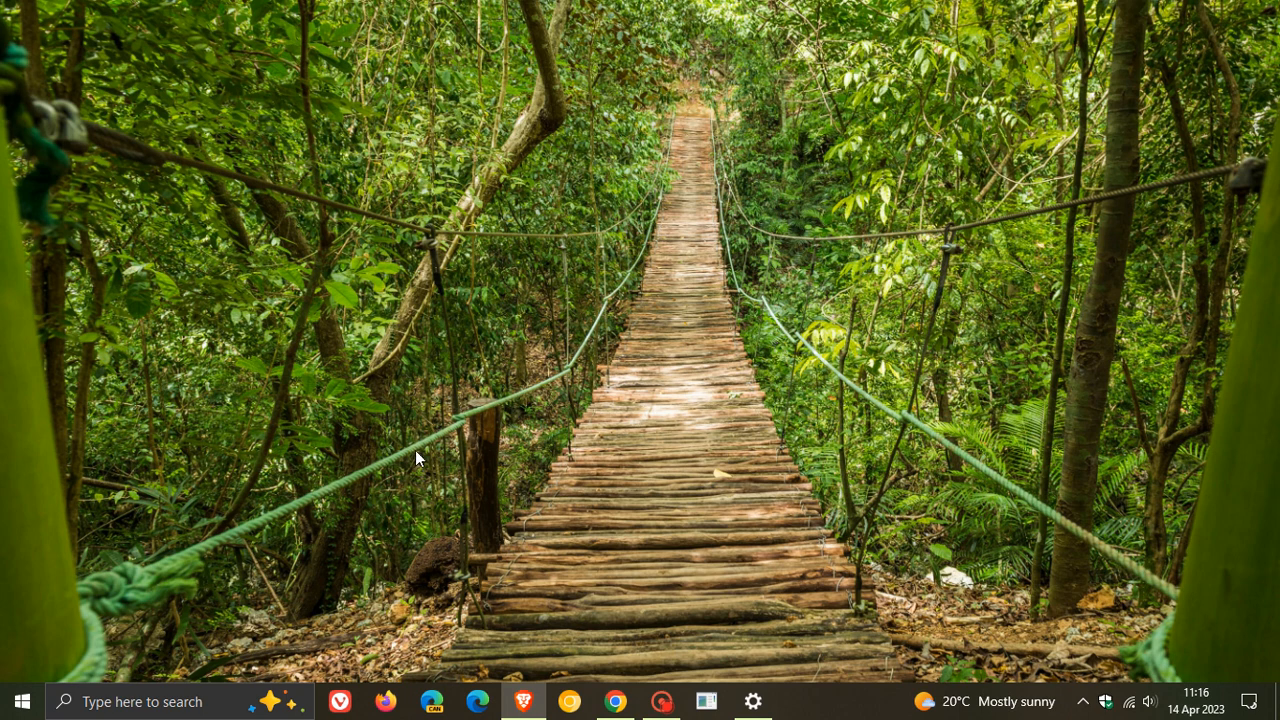
mouse_move(596, 234)
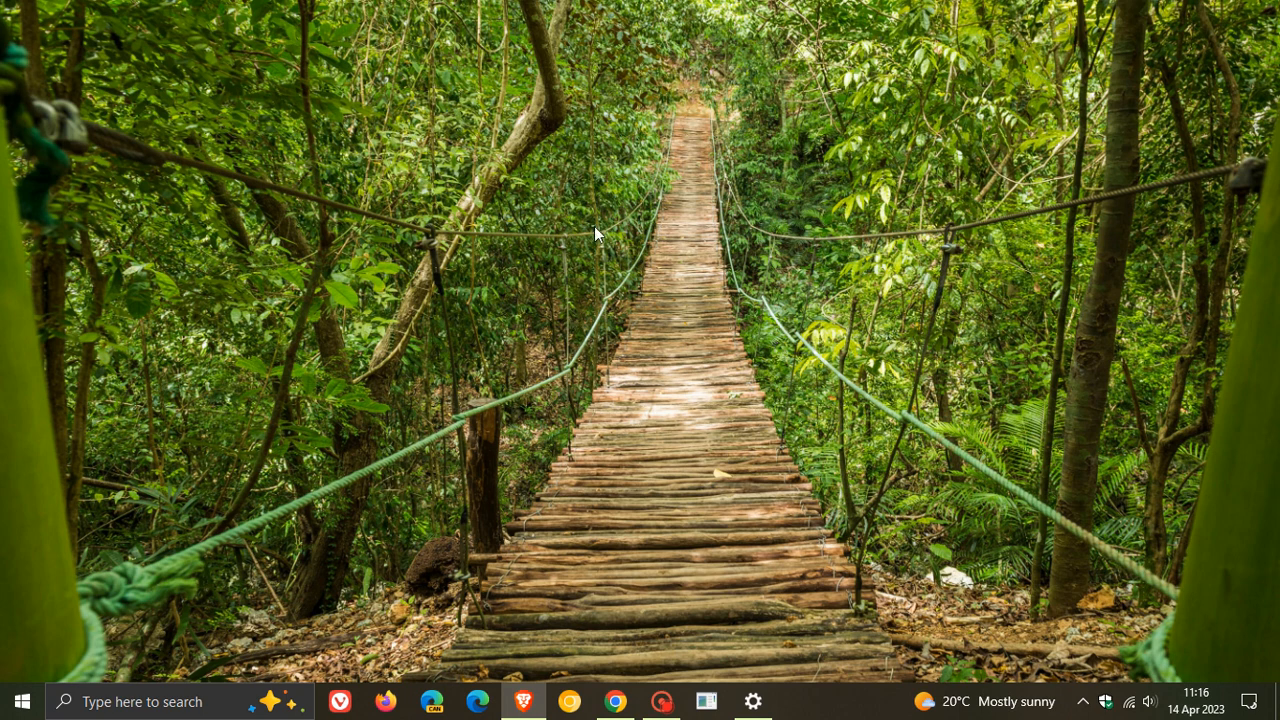
mouse_move(750, 488)
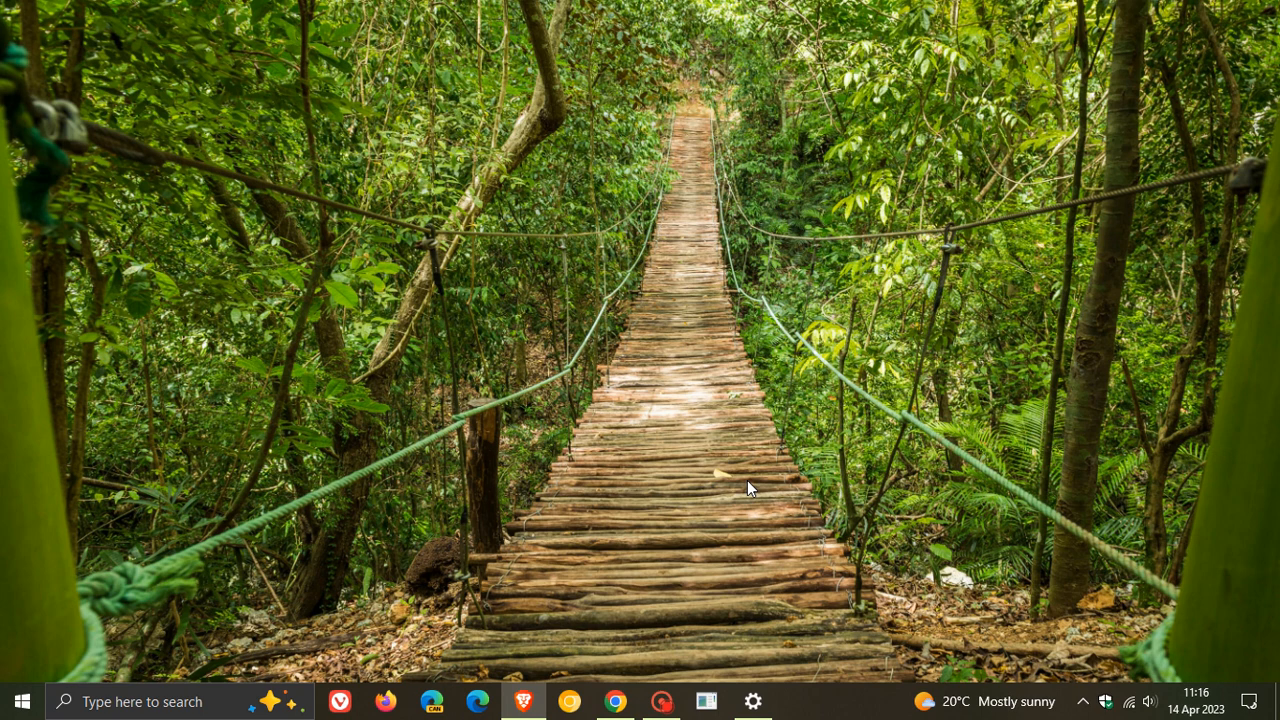
click(278, 700)
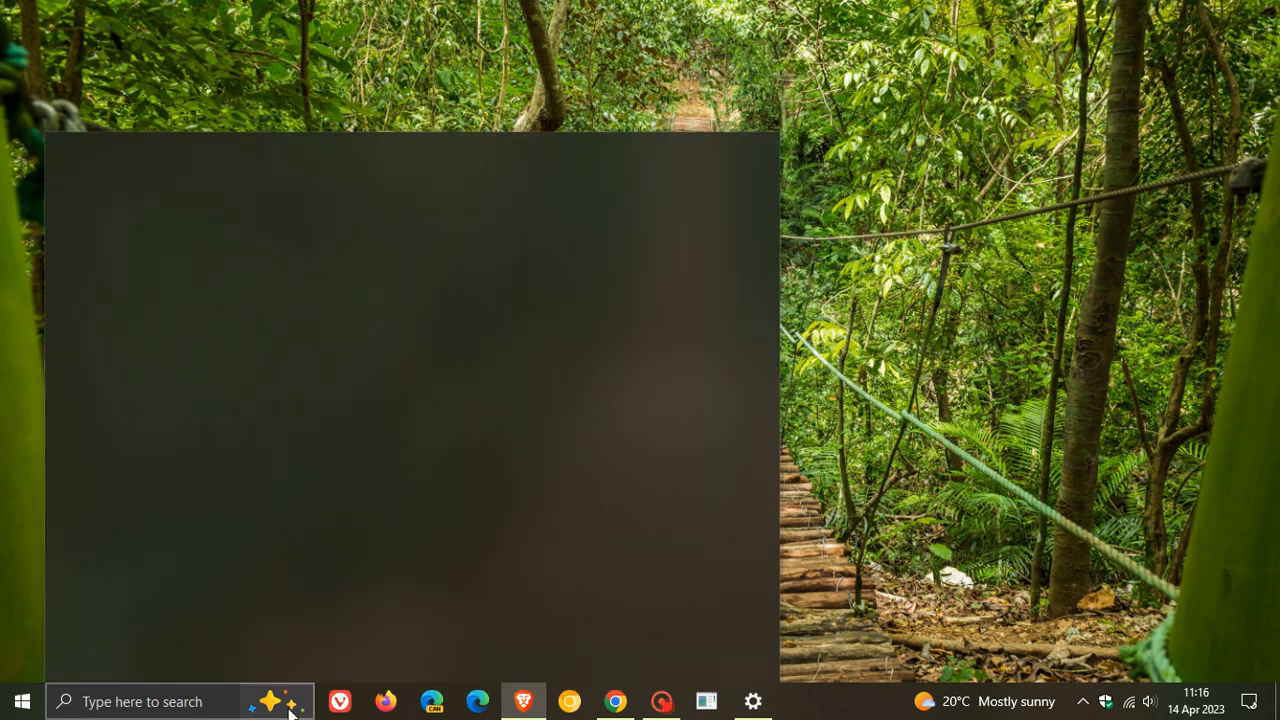
click(278, 700)
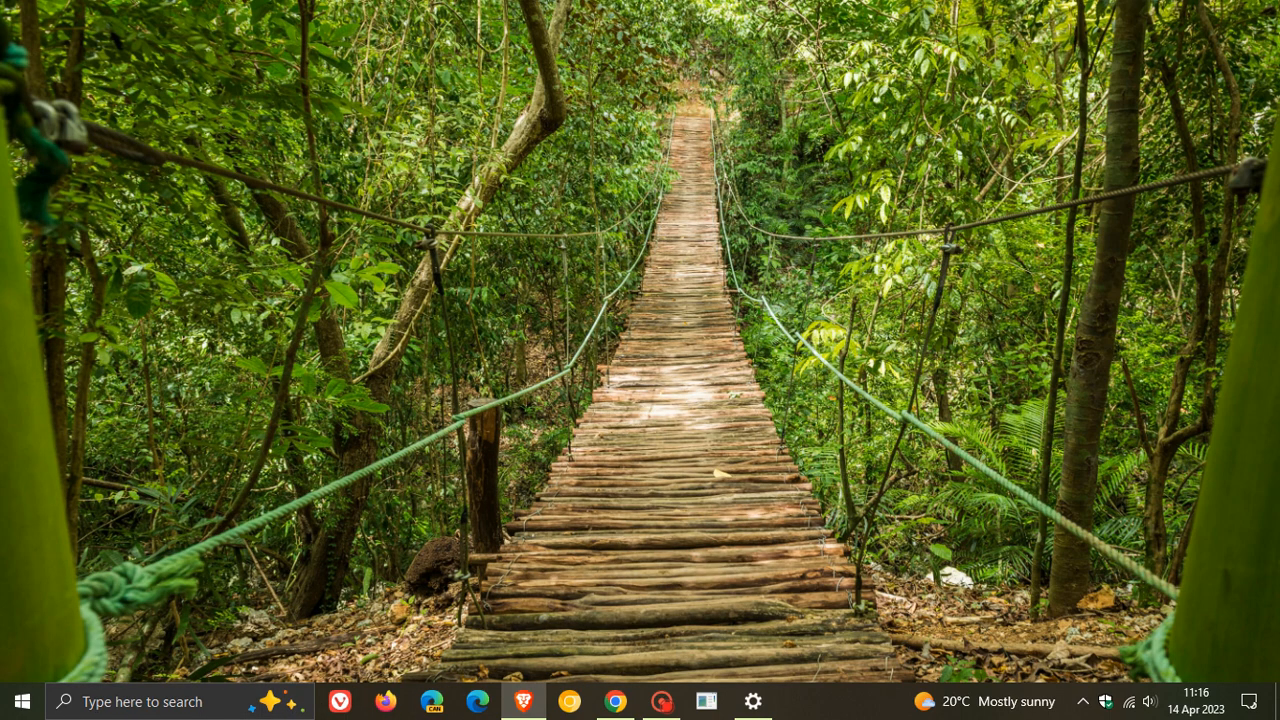
mouse_move(610, 256)
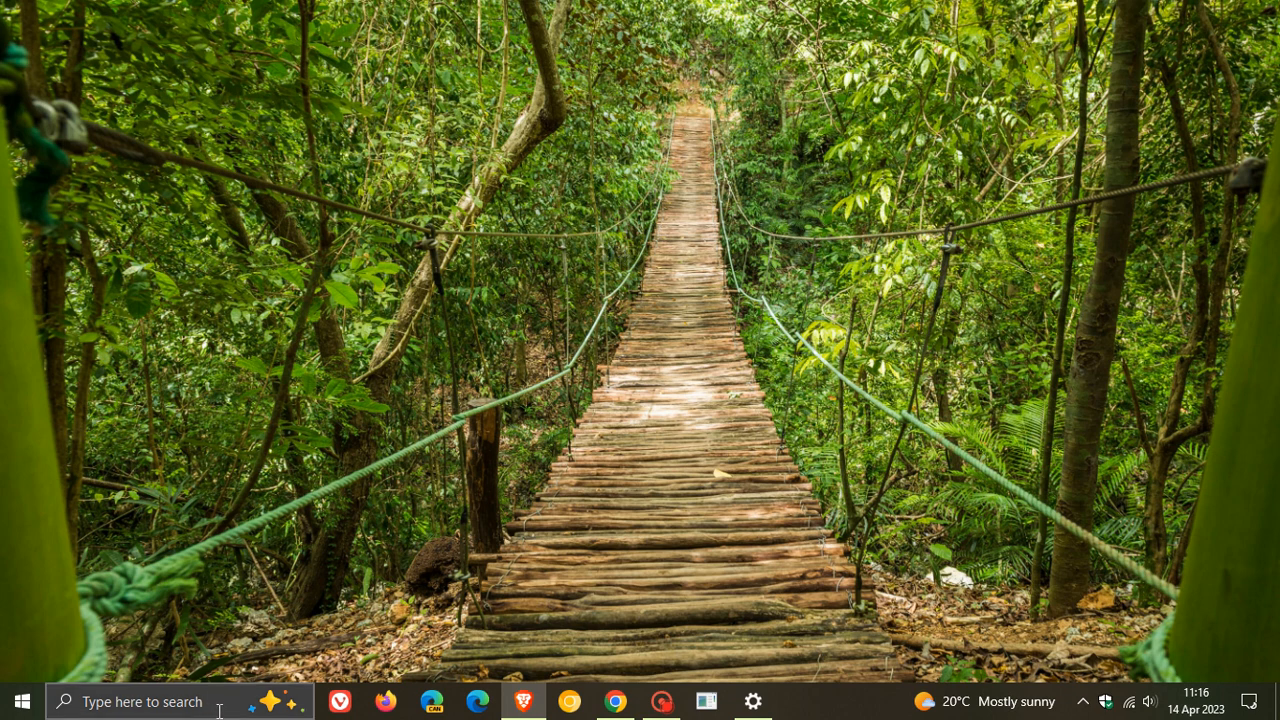
right_click(220, 700)
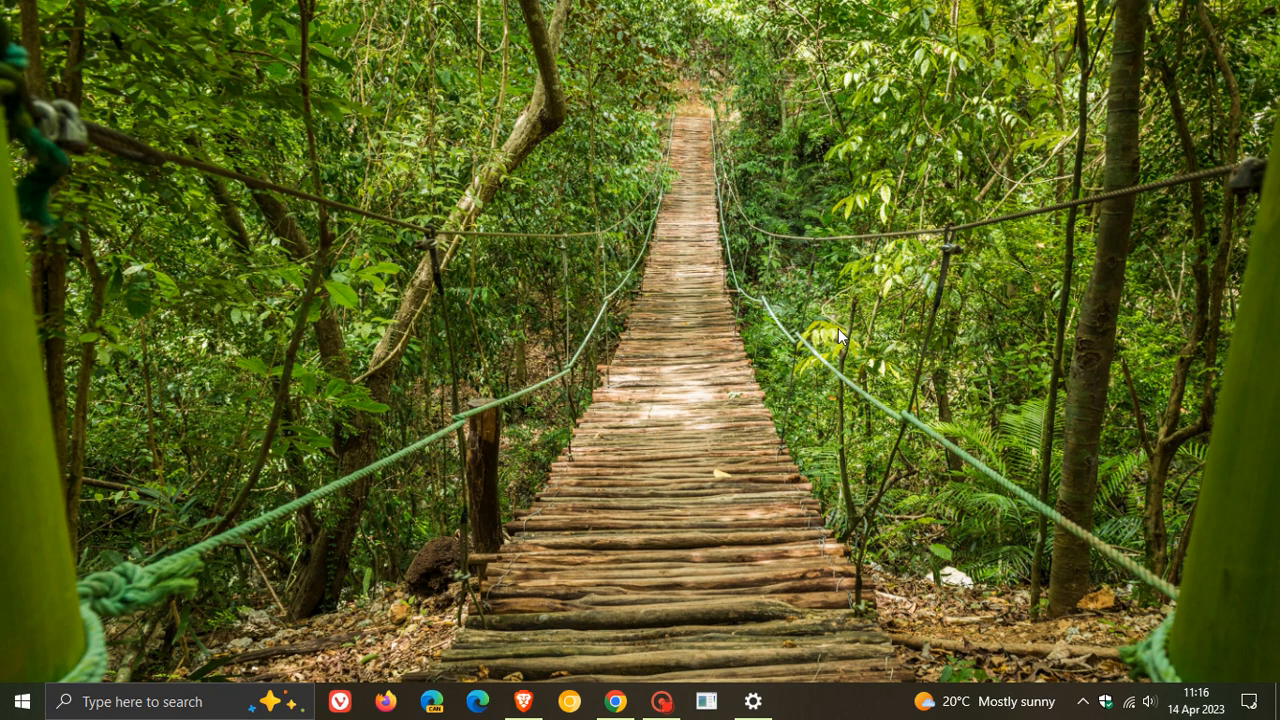
mouse_move(728, 368)
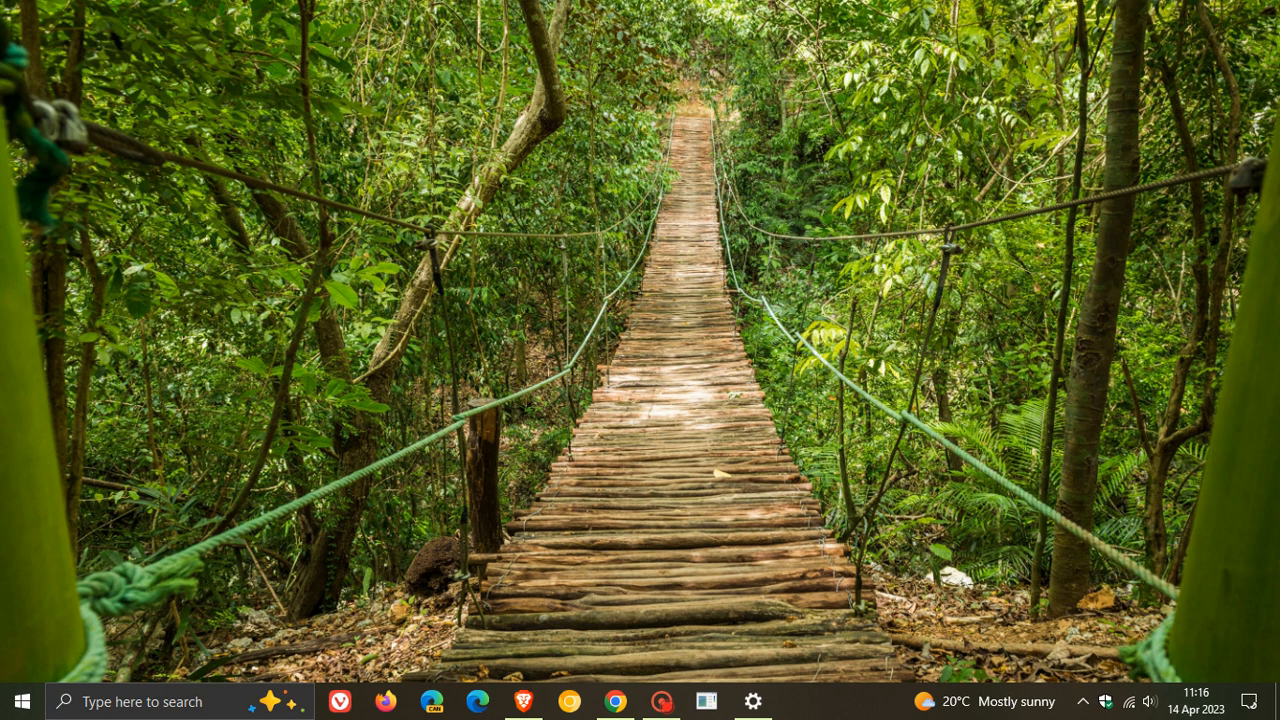
mouse_move(760, 360)
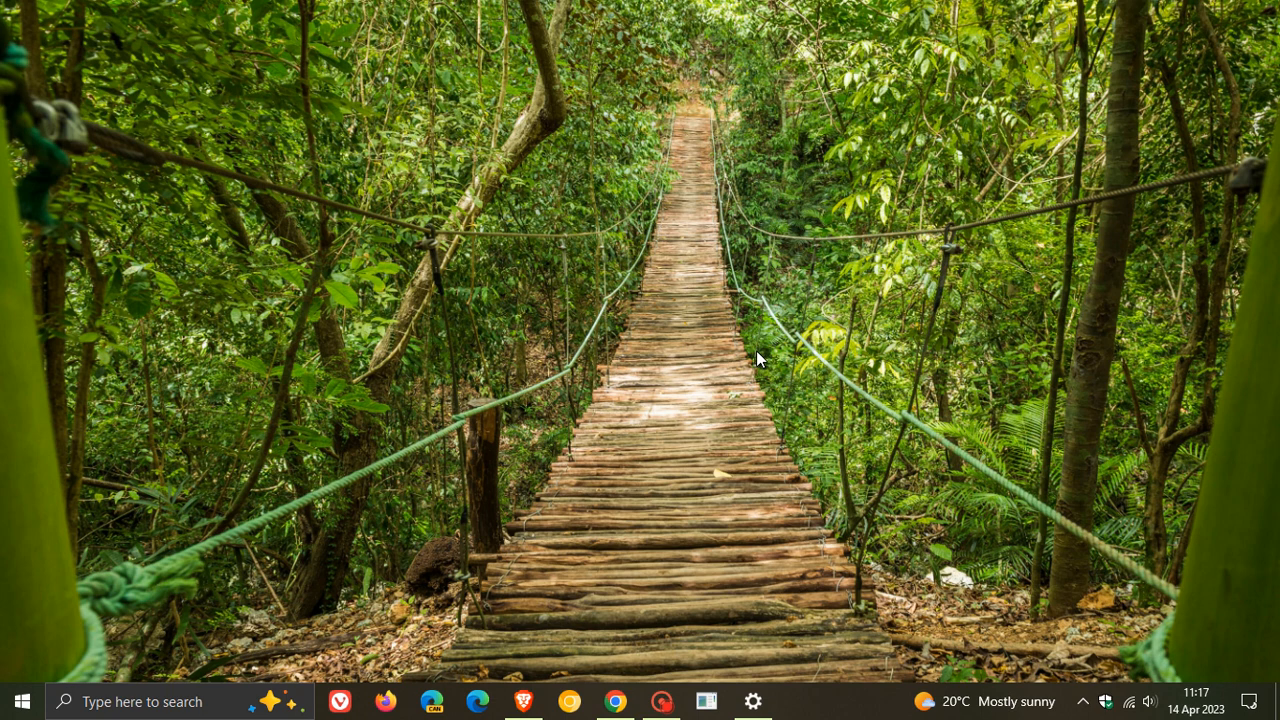
mouse_move(784, 292)
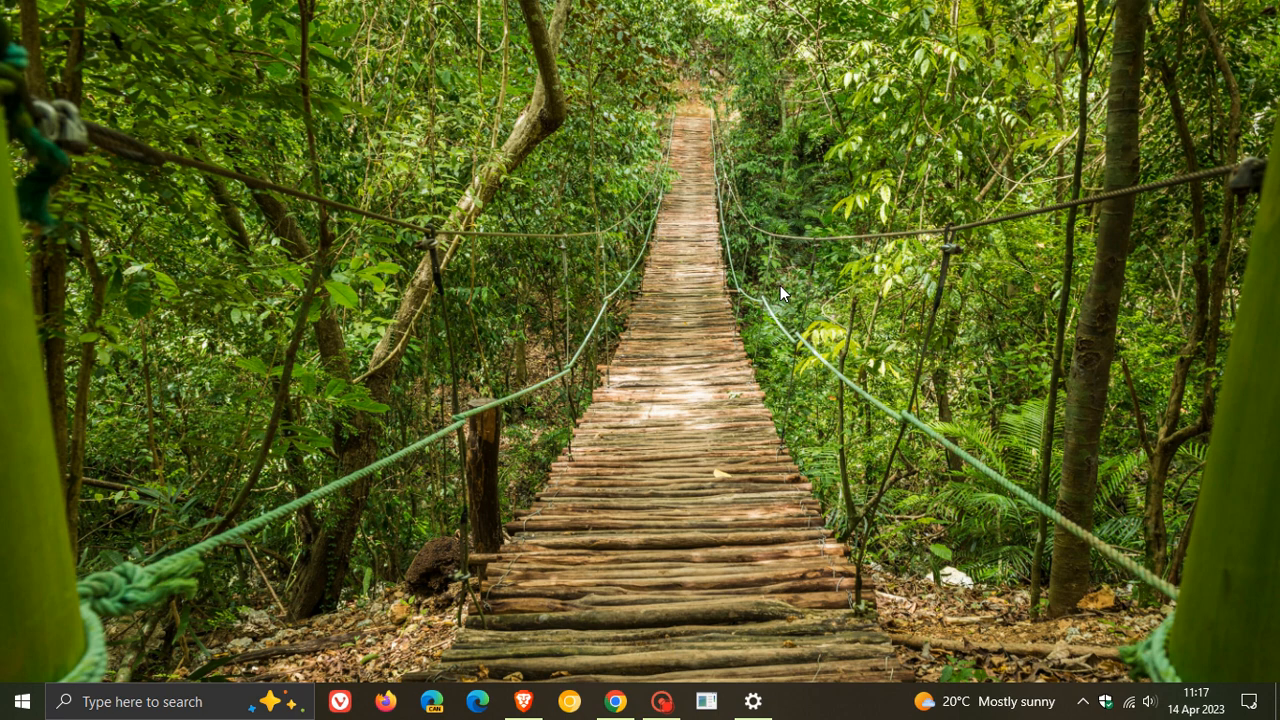
mouse_move(792, 296)
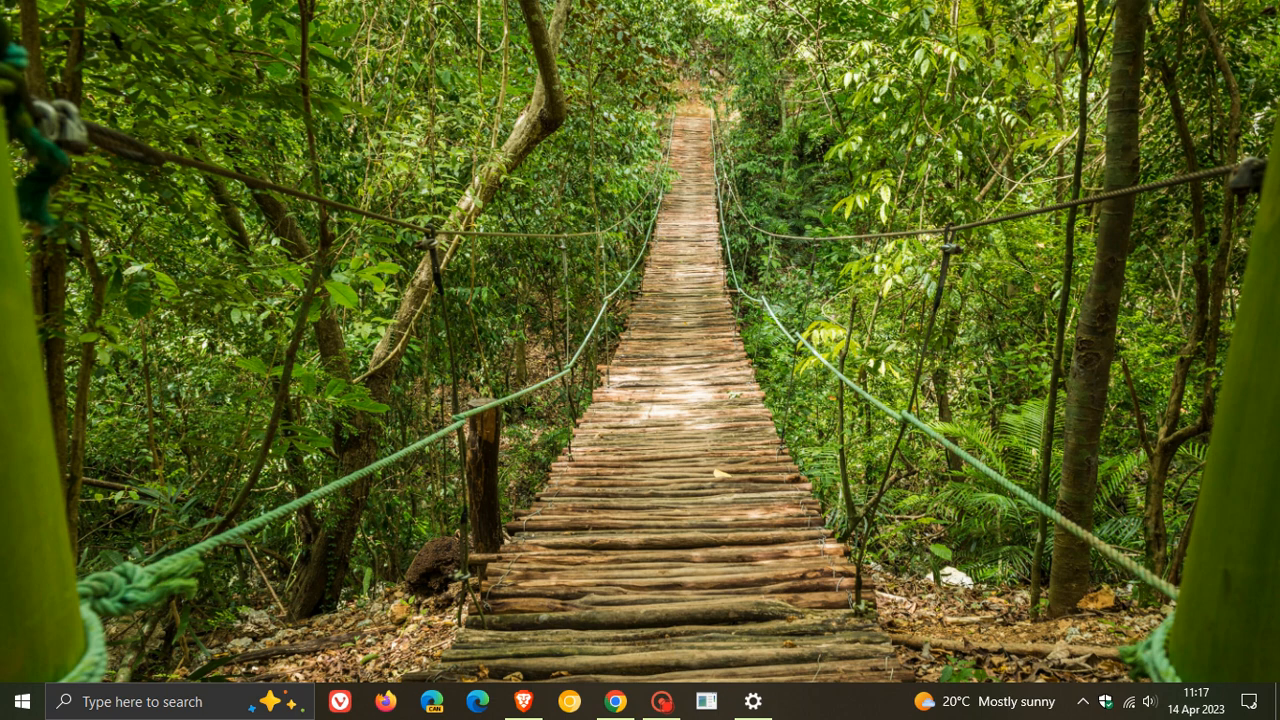
mouse_move(700, 332)
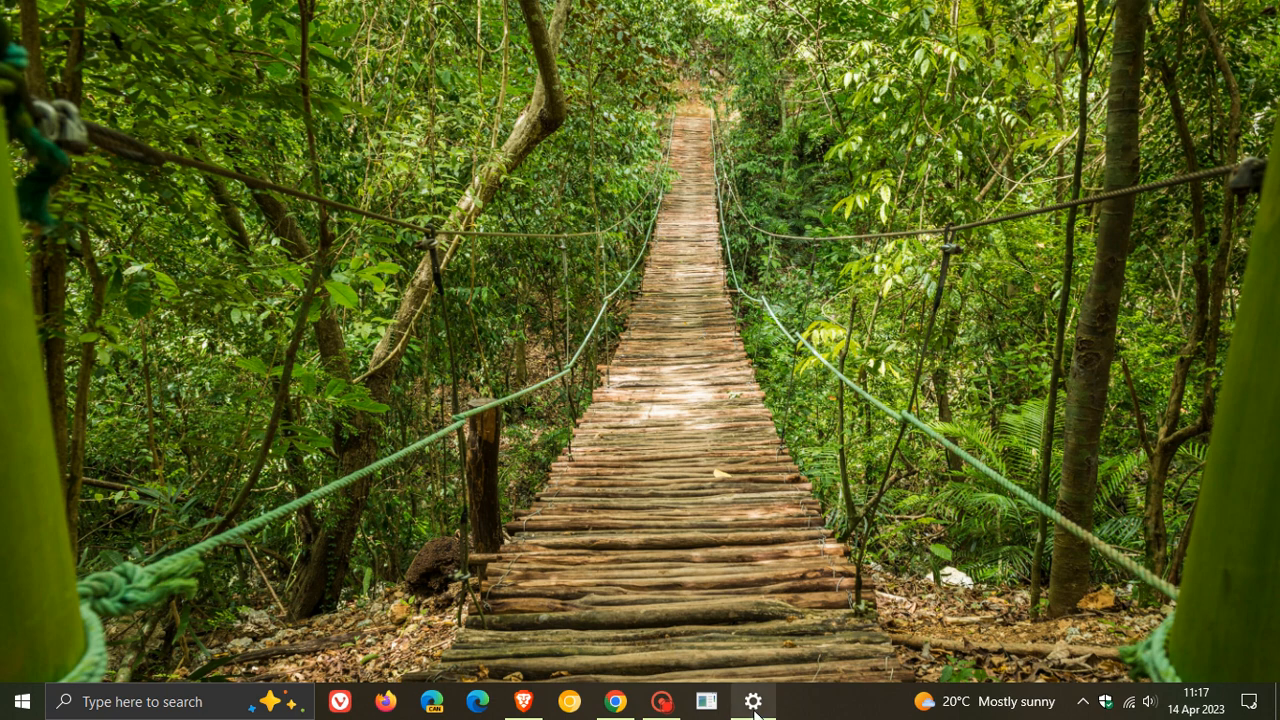
click(752, 700)
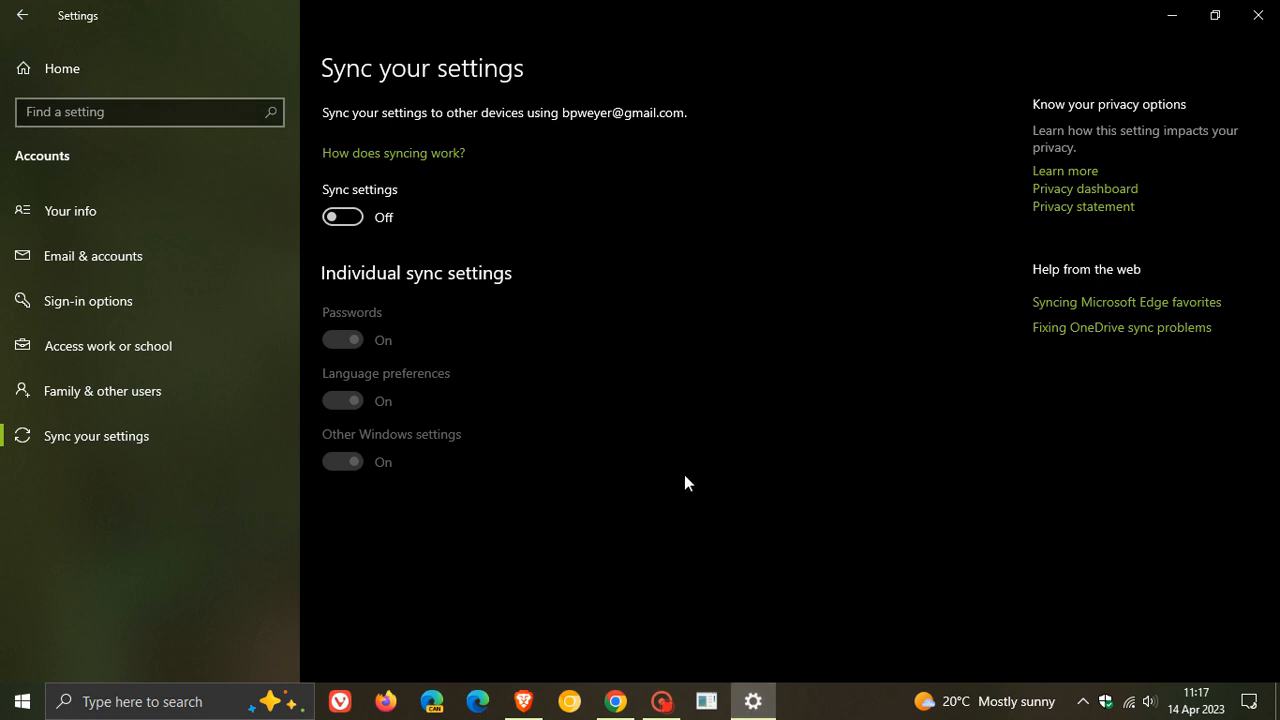
mouse_move(136, 344)
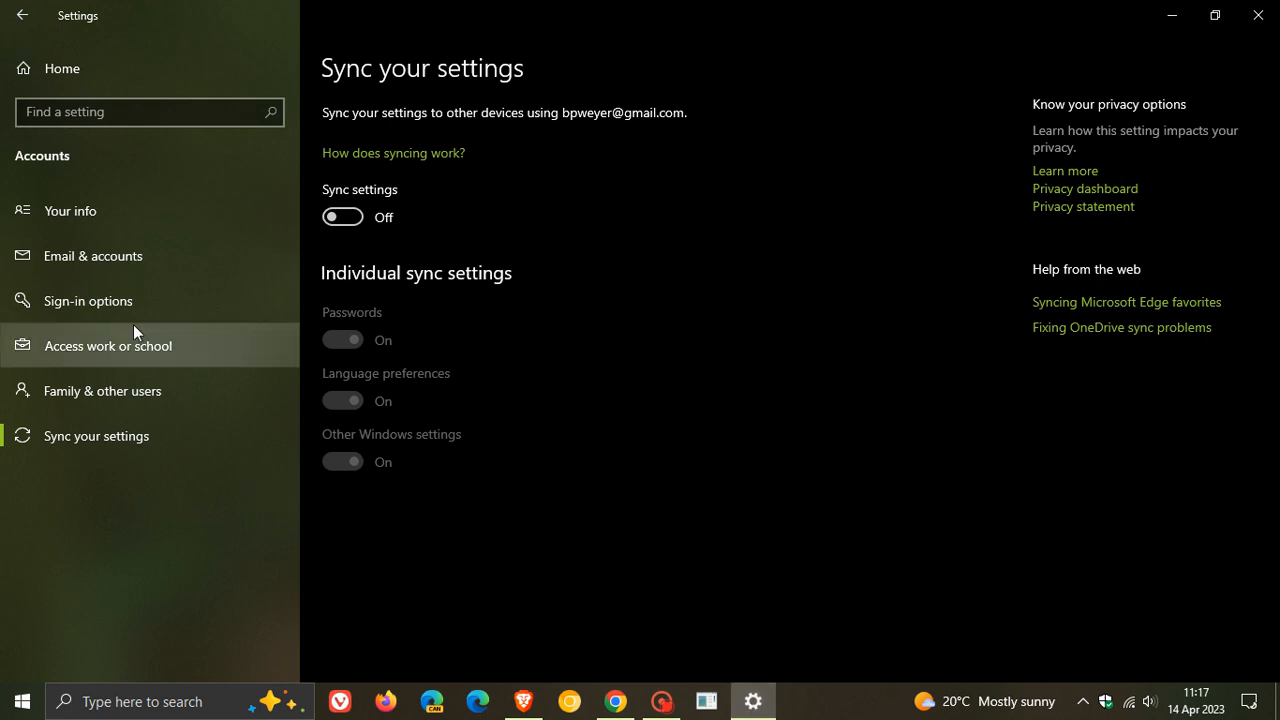
click(88, 300)
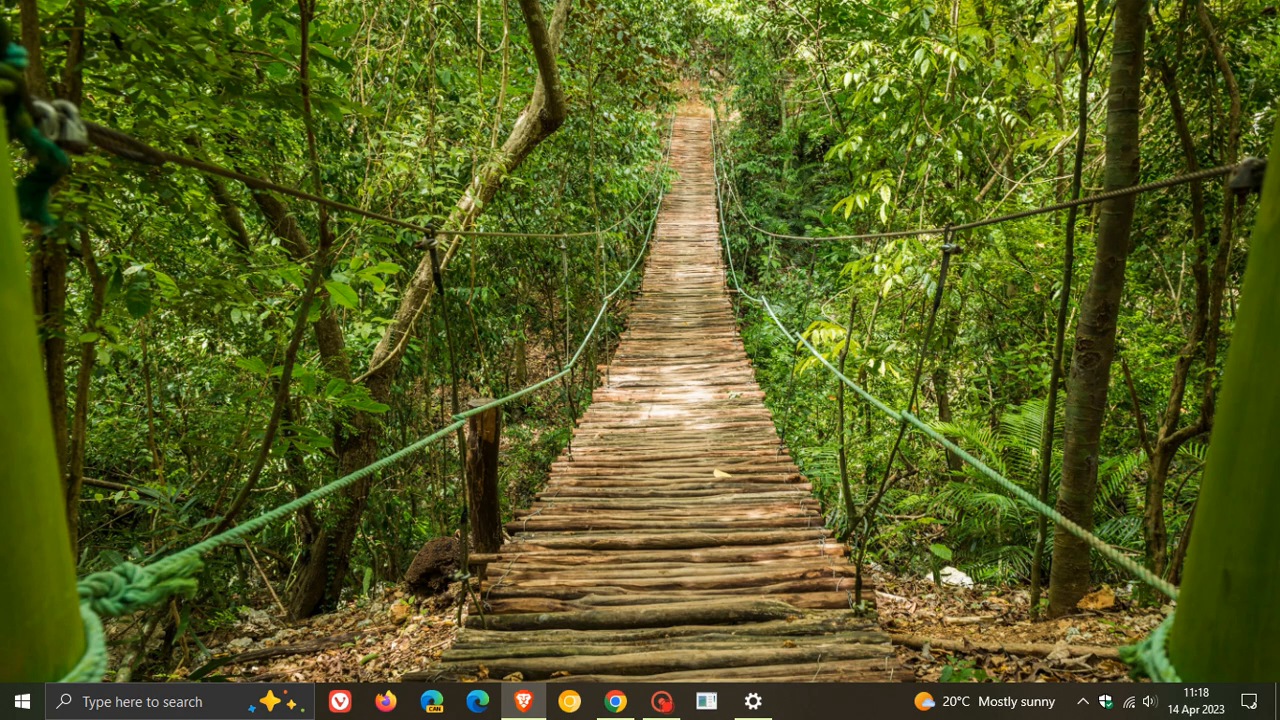
mouse_move(756, 304)
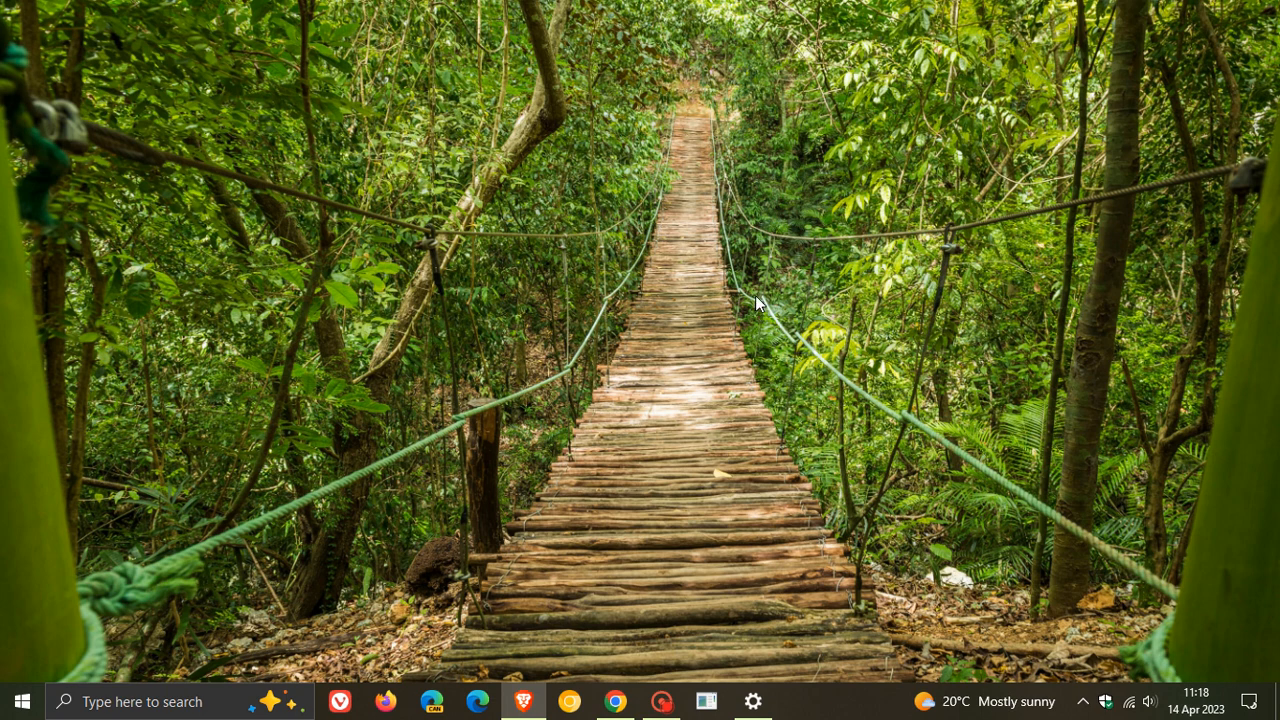
mouse_move(986, 706)
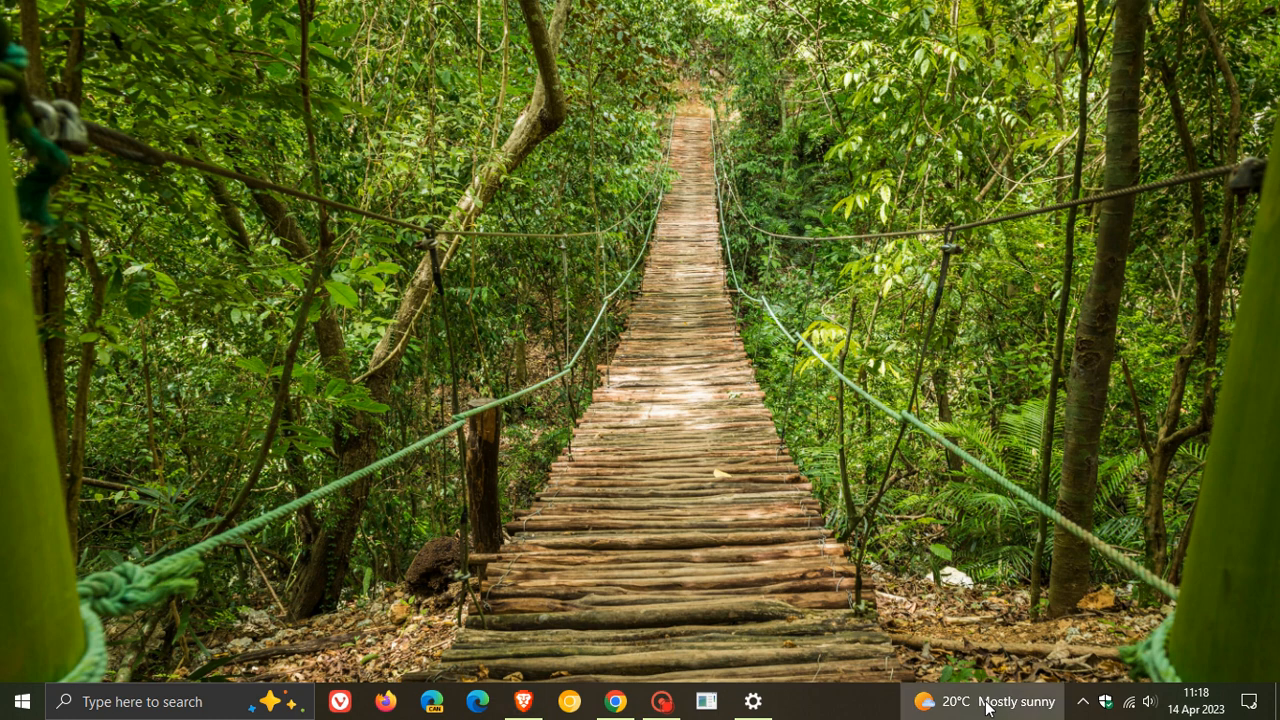
click(984, 700)
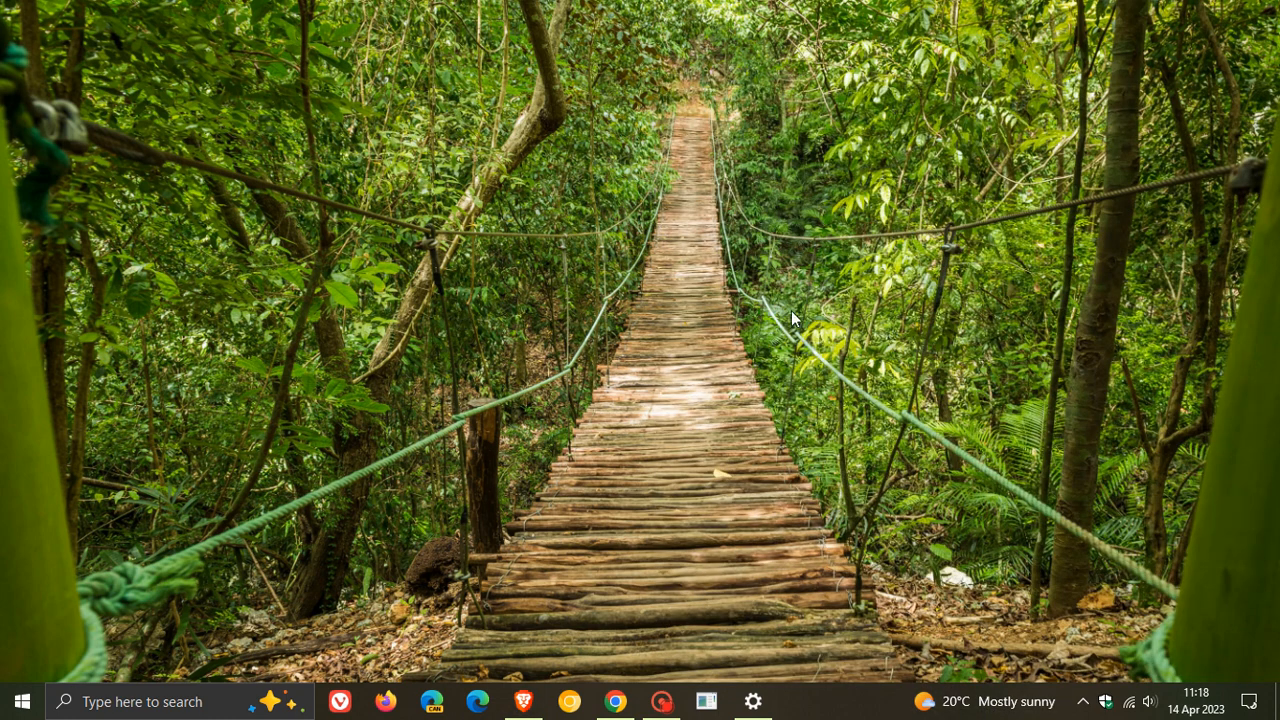
click(956, 700)
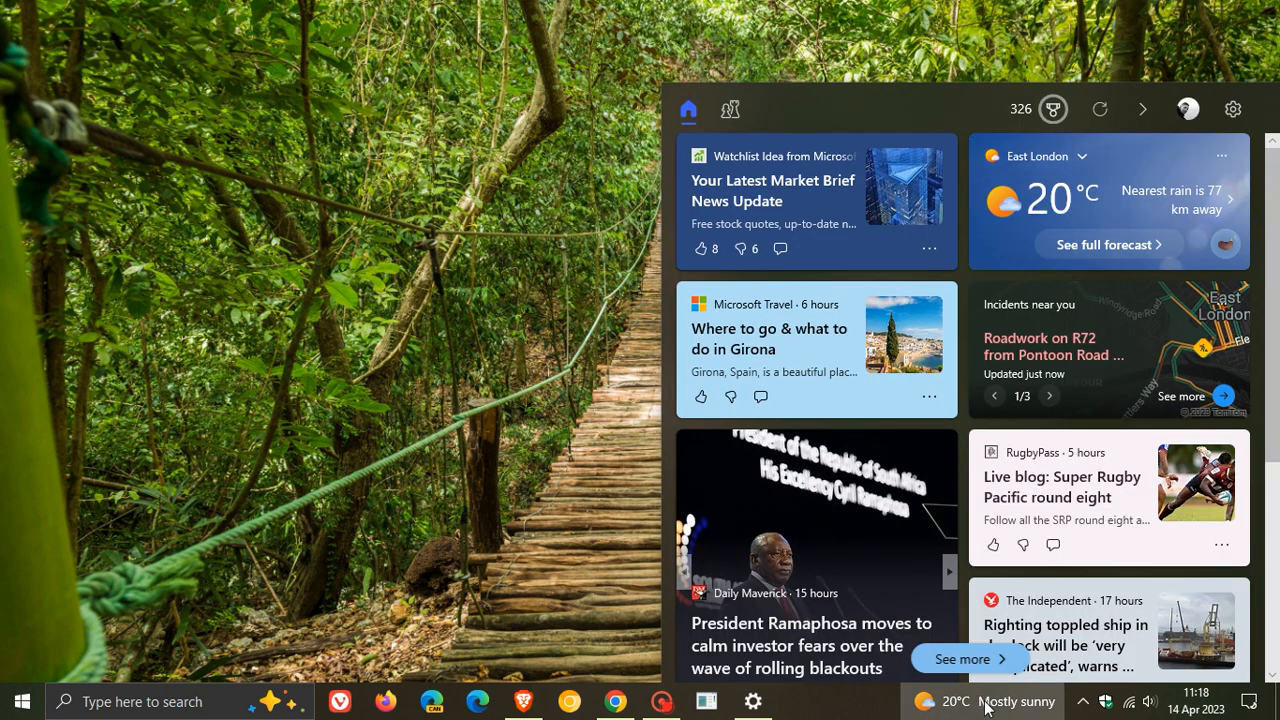
click(984, 700)
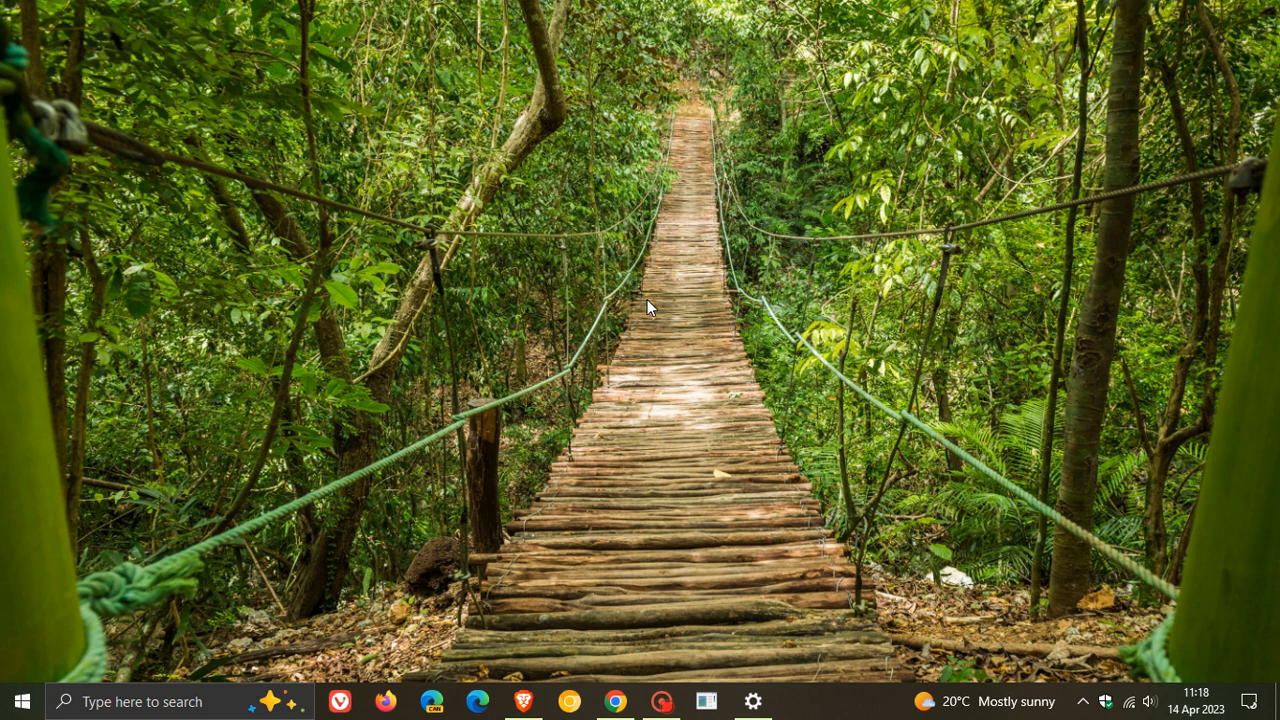
mouse_move(344, 488)
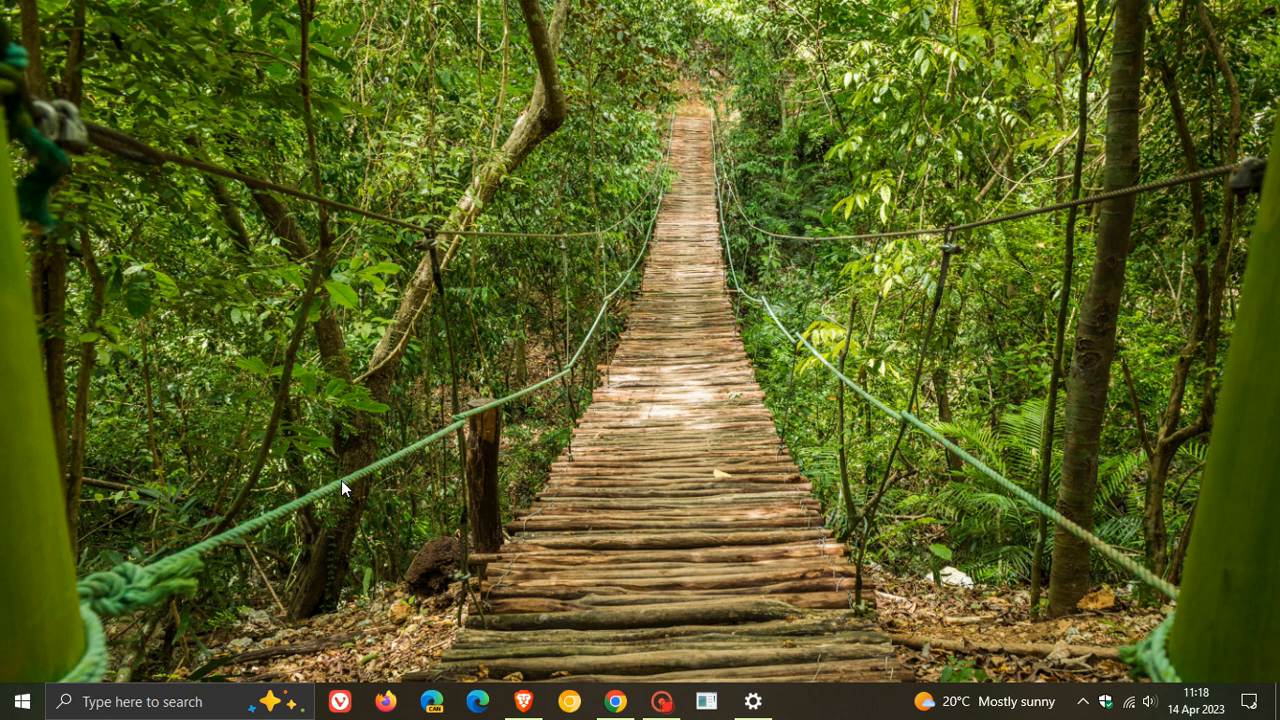
click(176, 700)
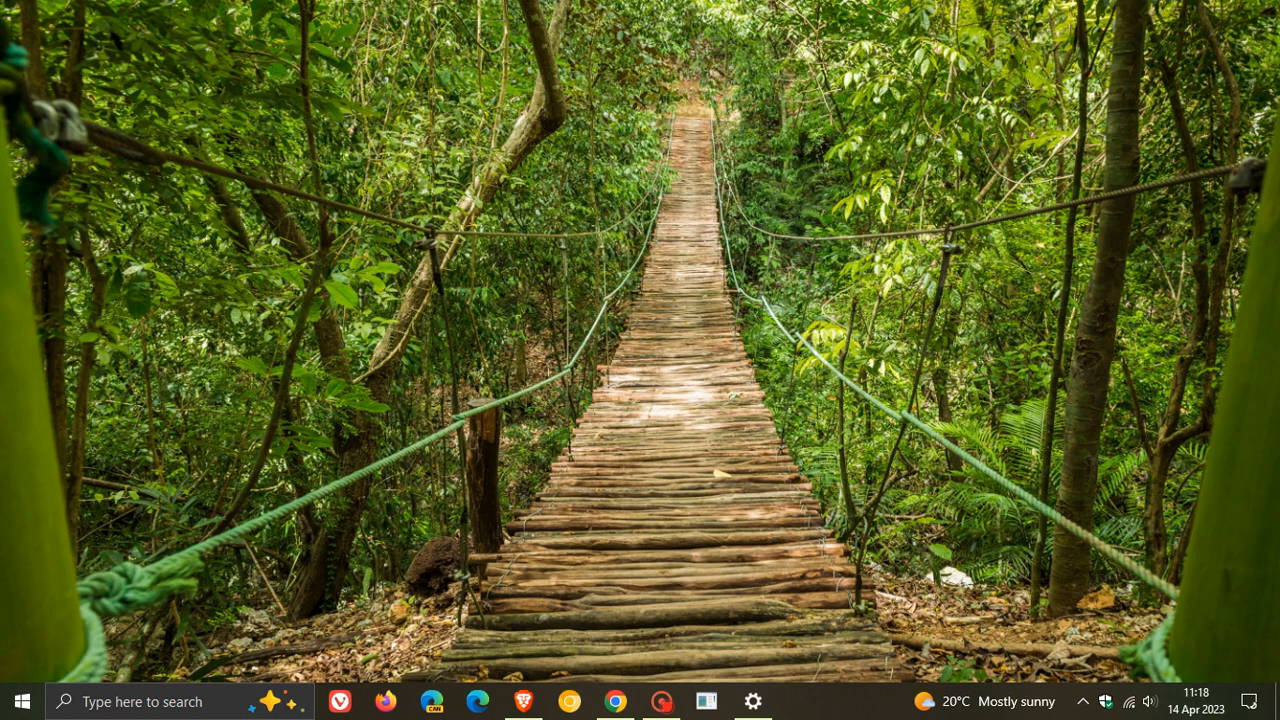
mouse_move(764, 218)
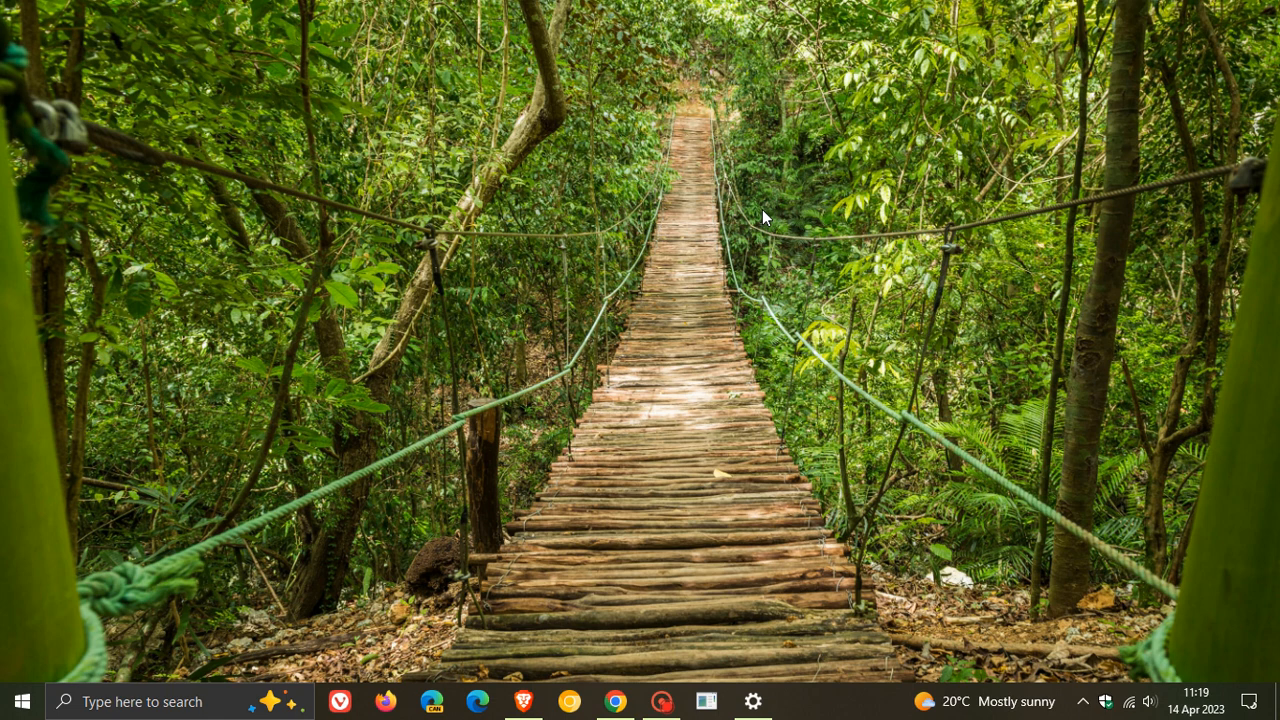
mouse_move(736, 290)
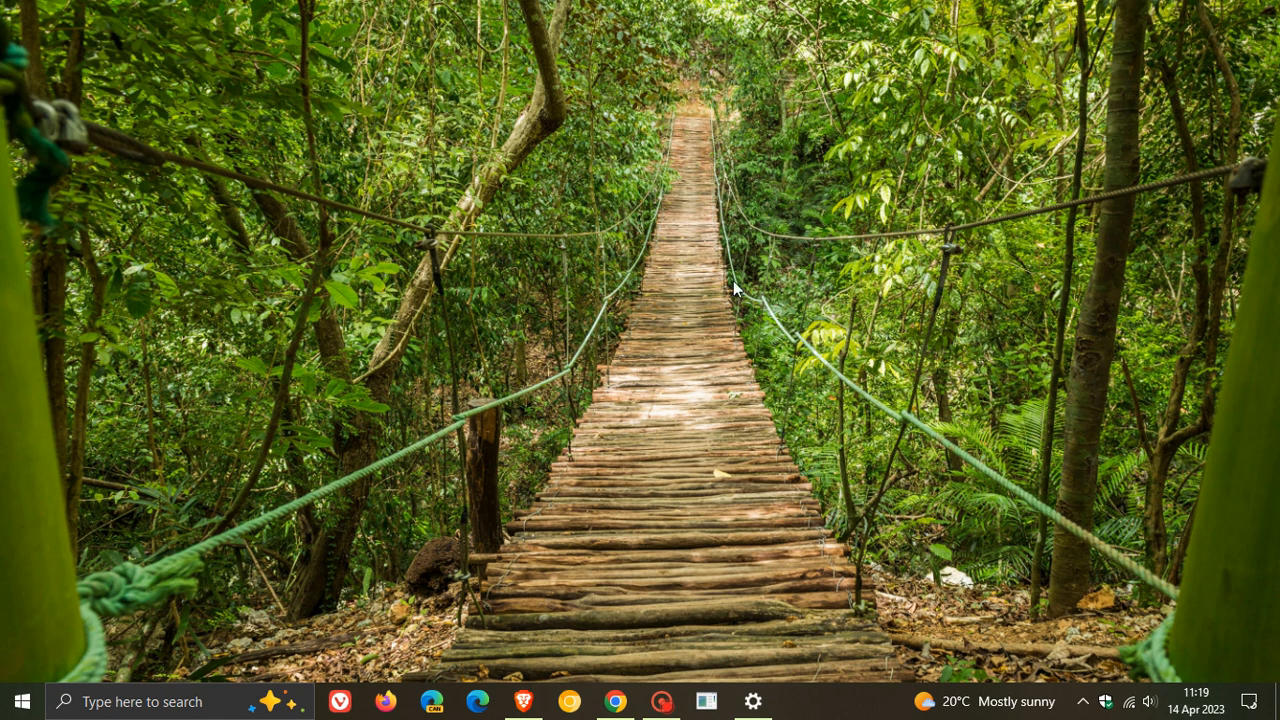
mouse_move(768, 280)
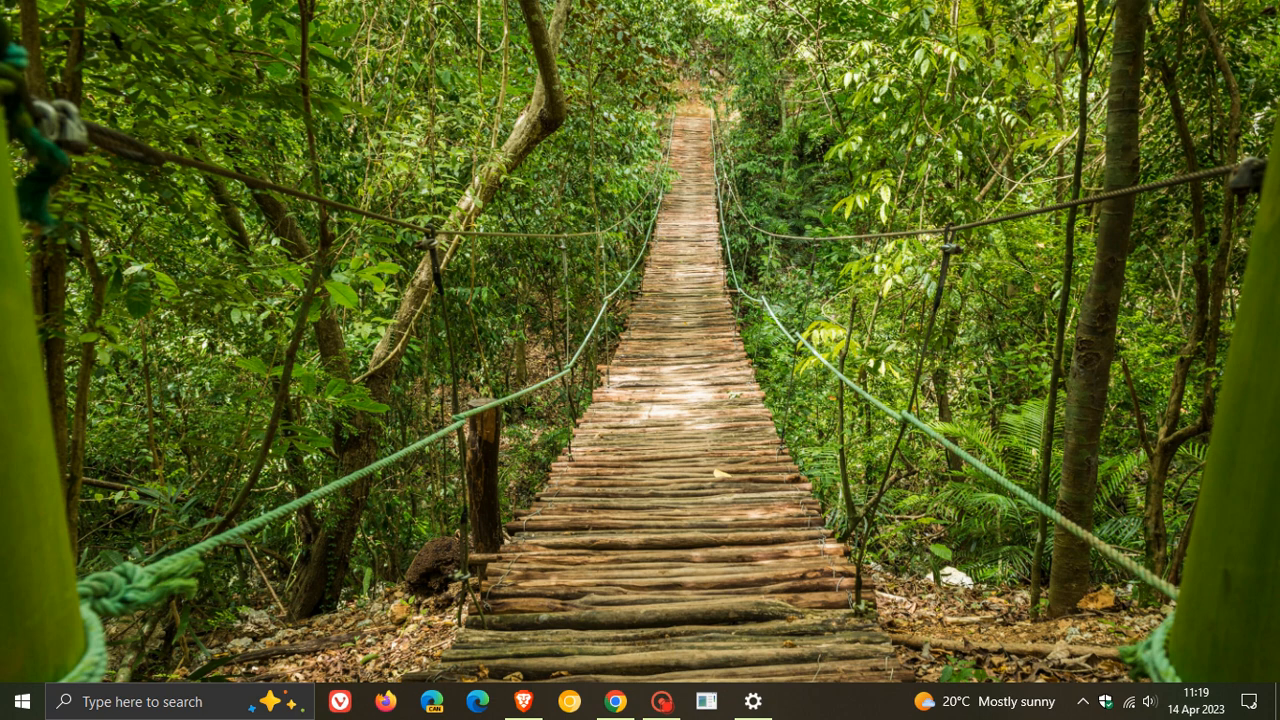
mouse_move(762, 336)
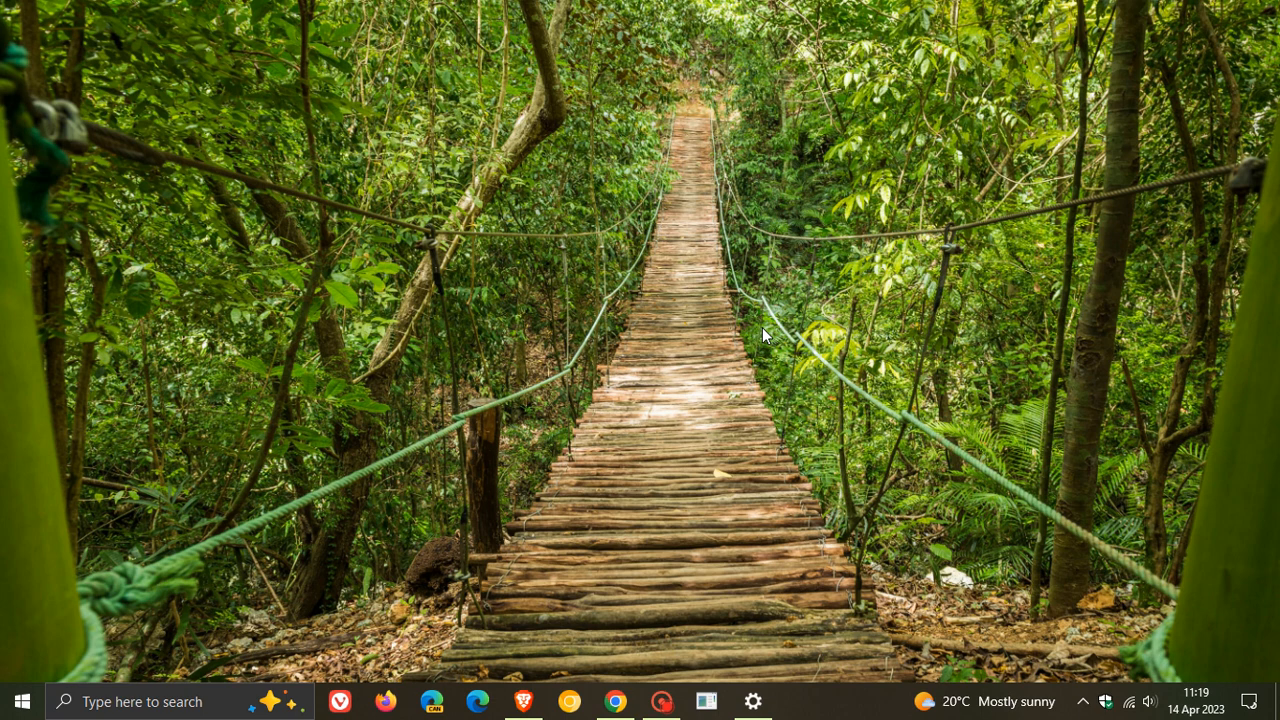
mouse_move(722, 190)
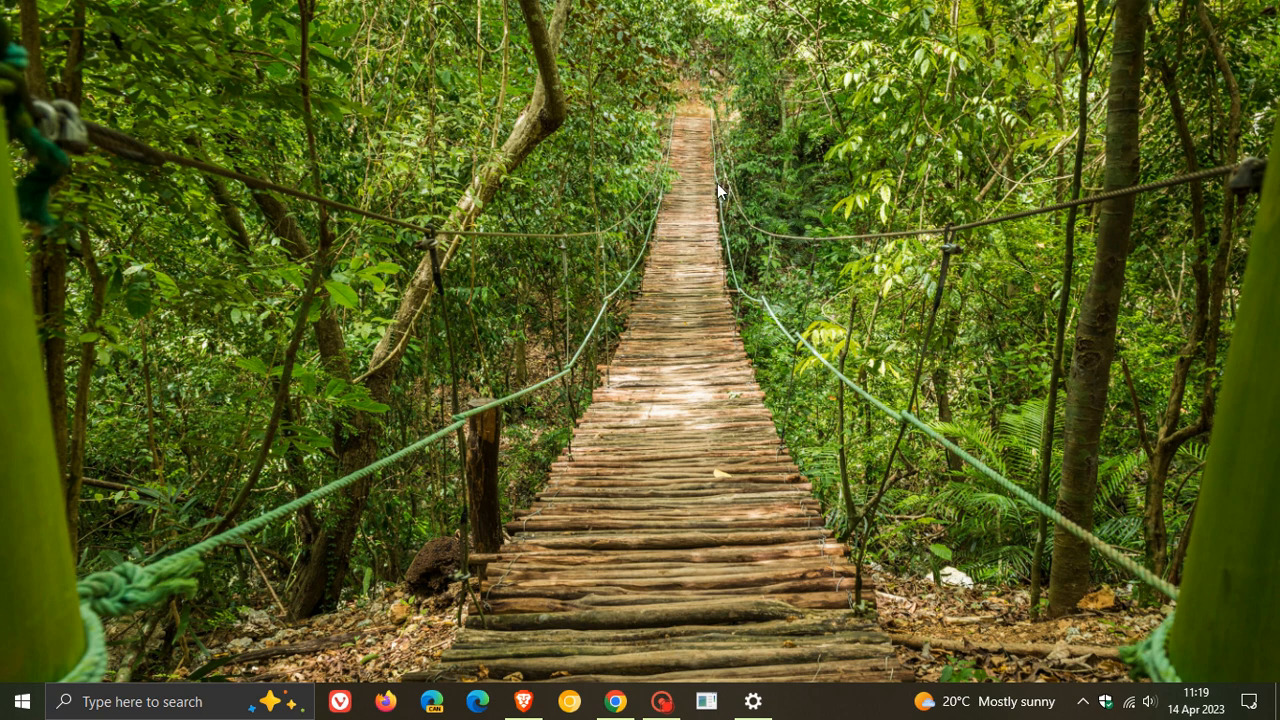
mouse_move(784, 318)
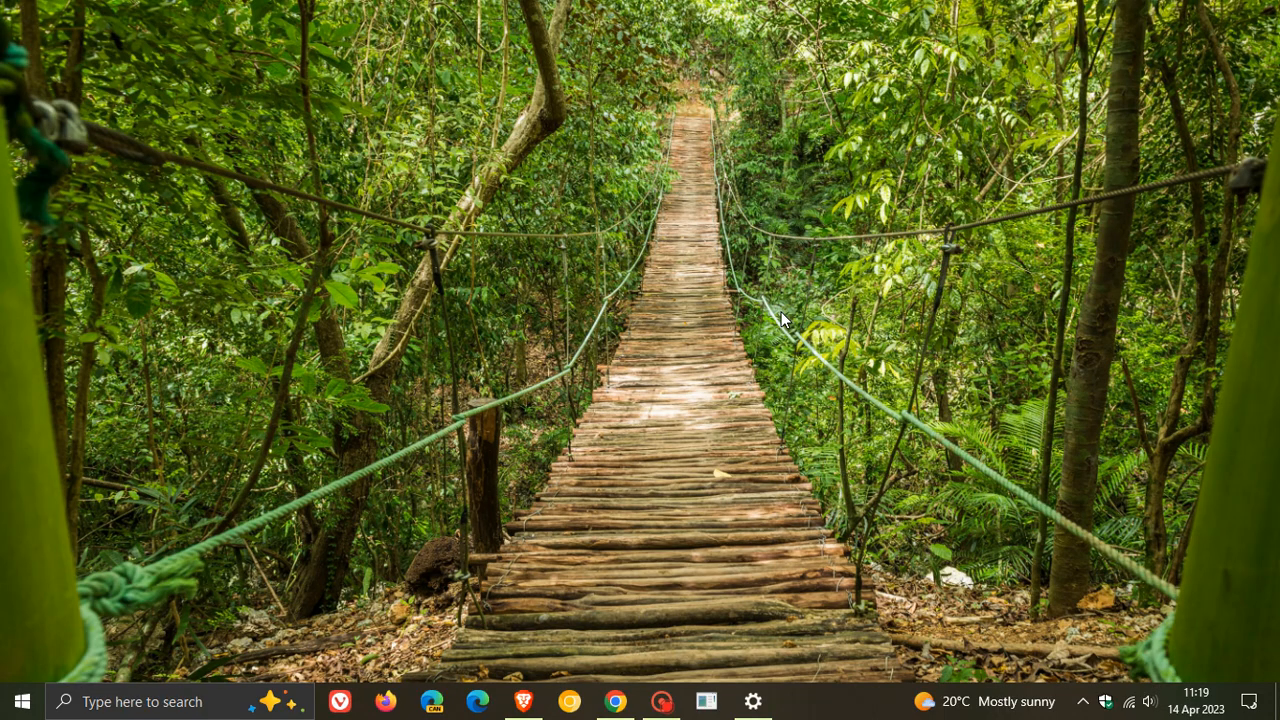